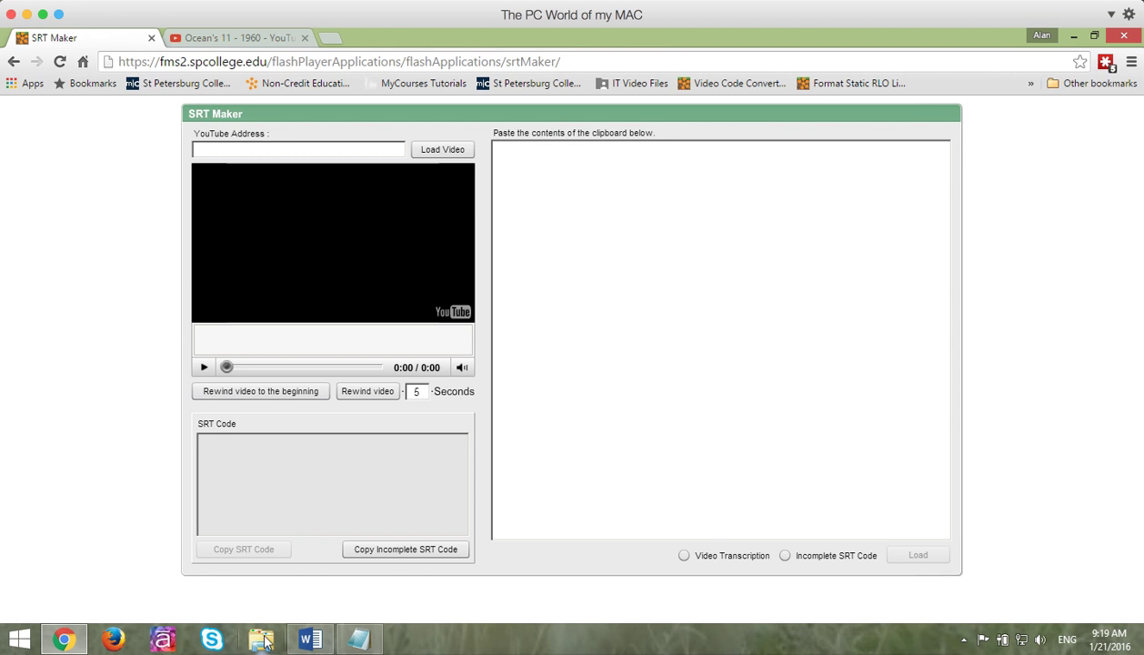
- Bring up the Ocean's 11 trailer transcript in Word and deselect its text
{"action": "left_click", "coordinate": [309, 638]}
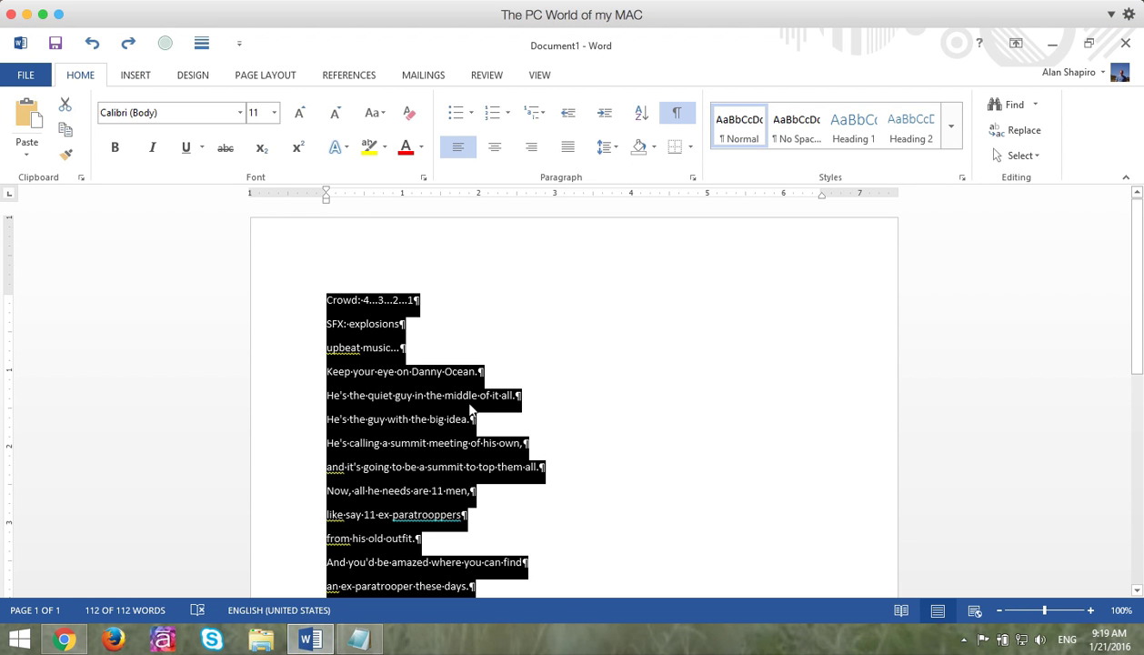
{"action": "mouse_move", "coordinate": [480, 397]}
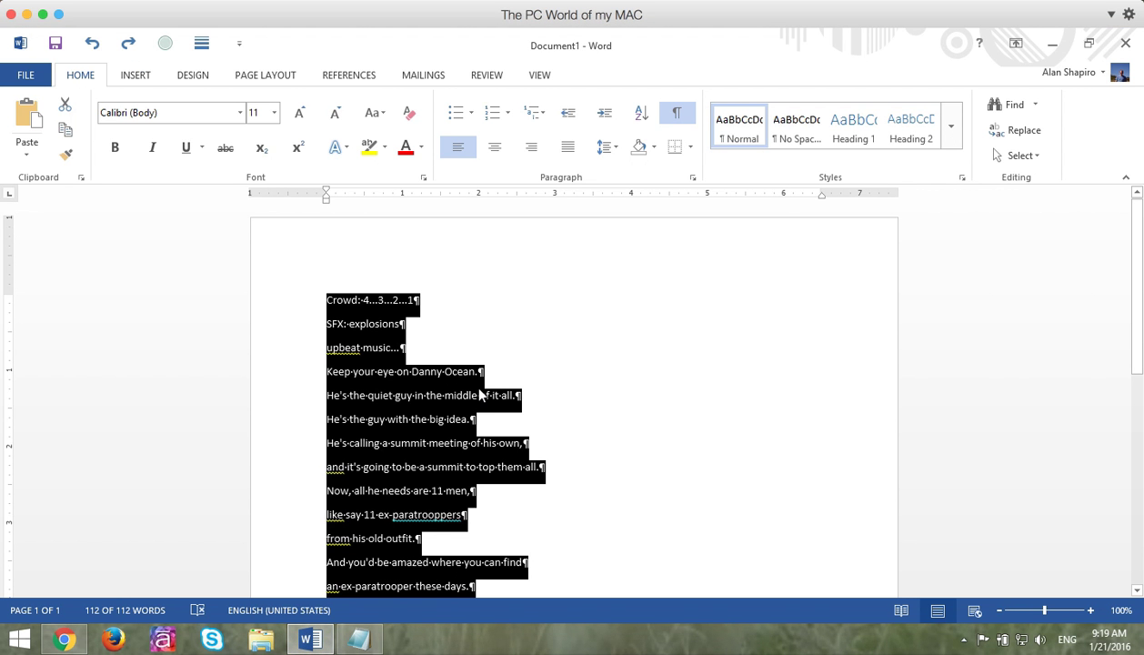
{"action": "mouse_move", "coordinate": [427, 328]}
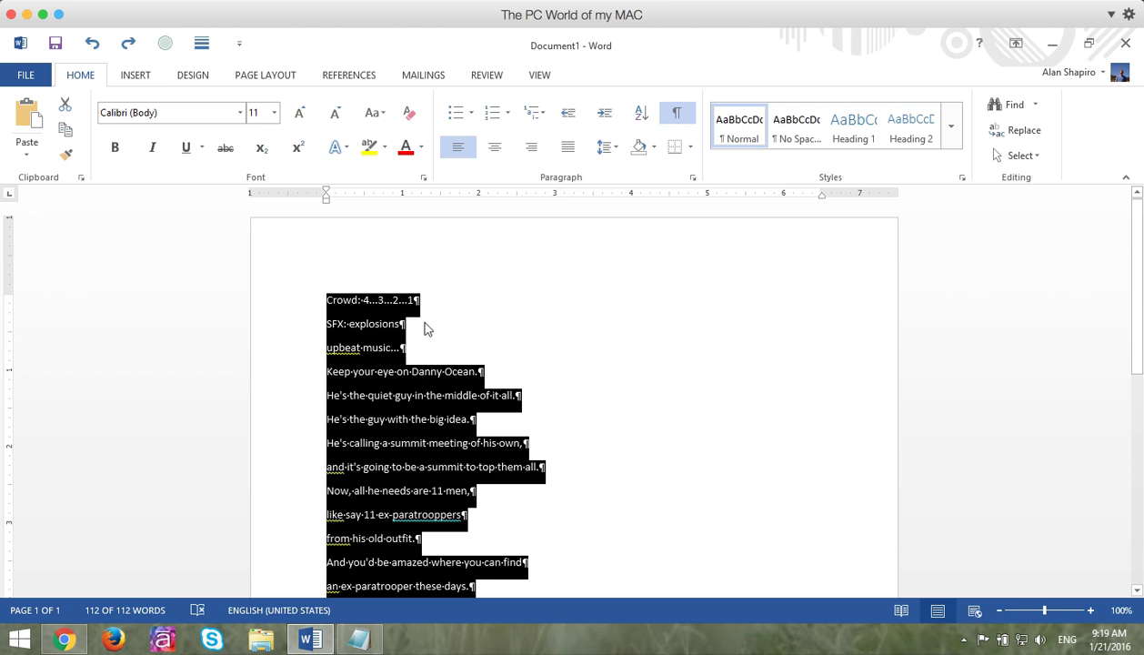
{"action": "left_click", "coordinate": [467, 300]}
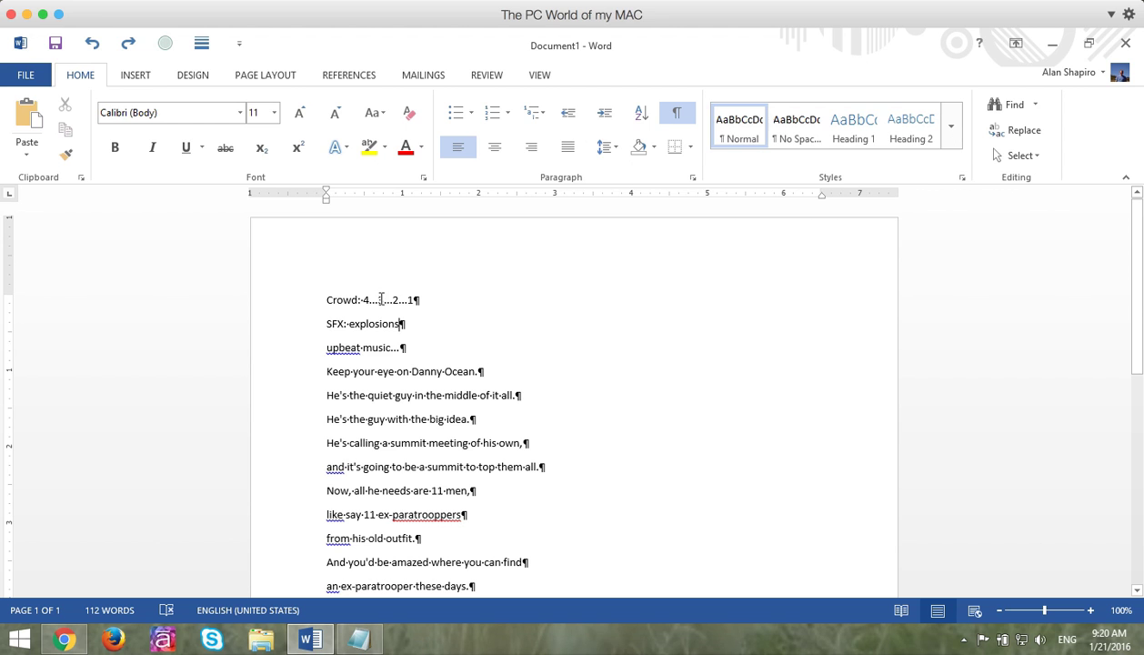
{"action": "type", "text": "3..."}
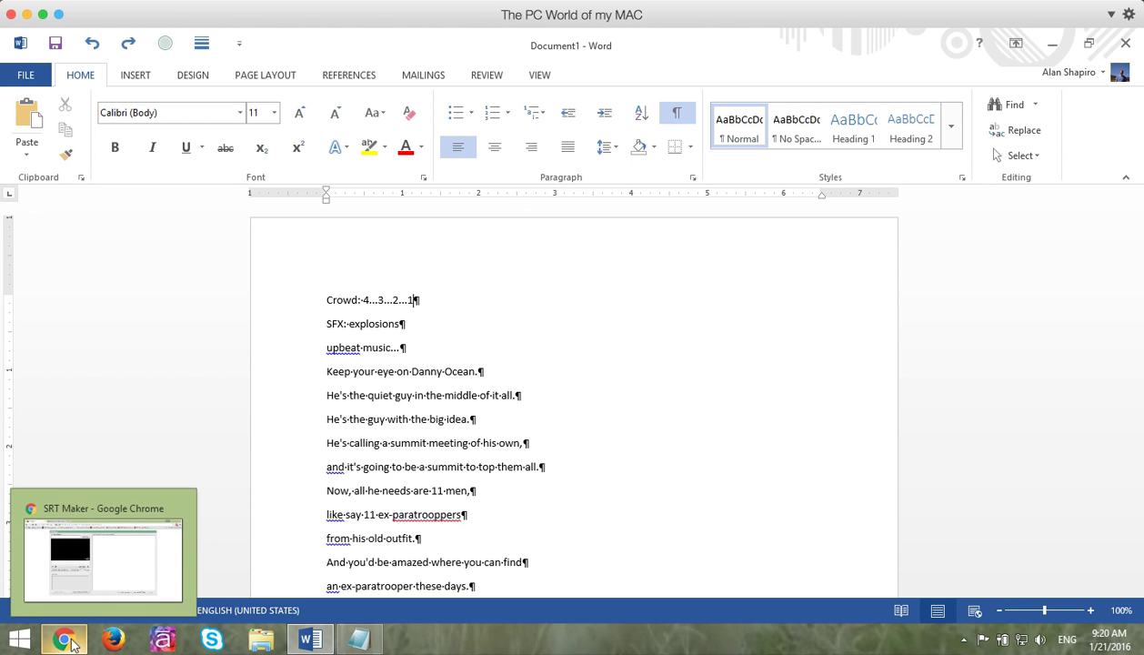
- Open the Ocean's 11 - 1960 YouTube page and copy its video address
{"action": "left_click", "coordinate": [62, 637]}
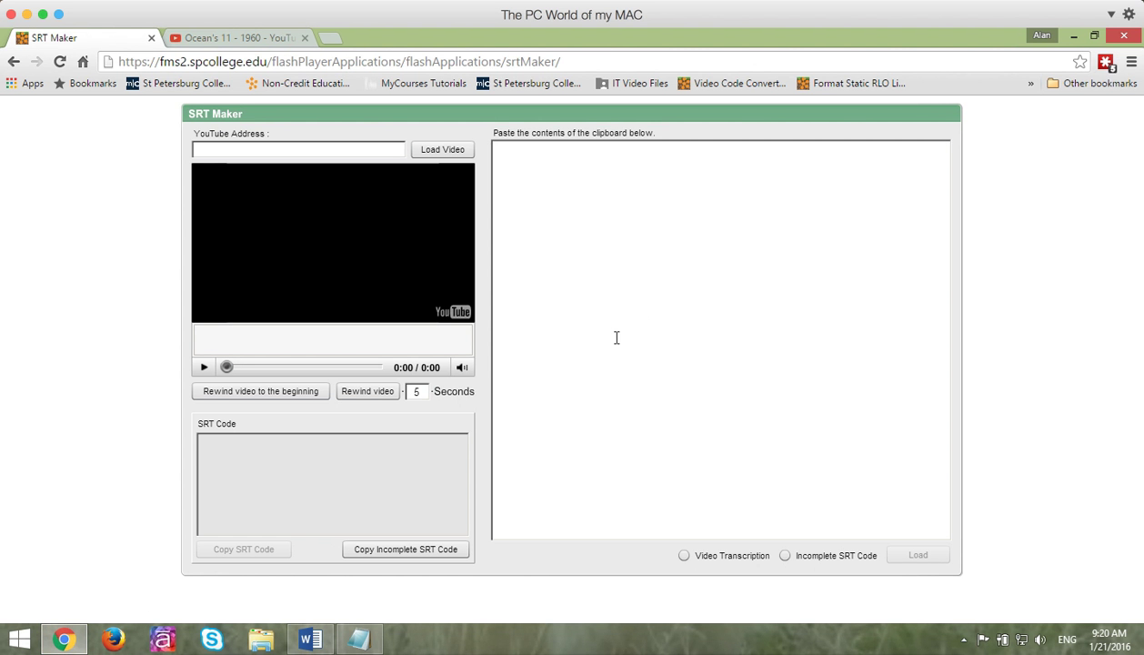
{"action": "mouse_move", "coordinate": [598, 342]}
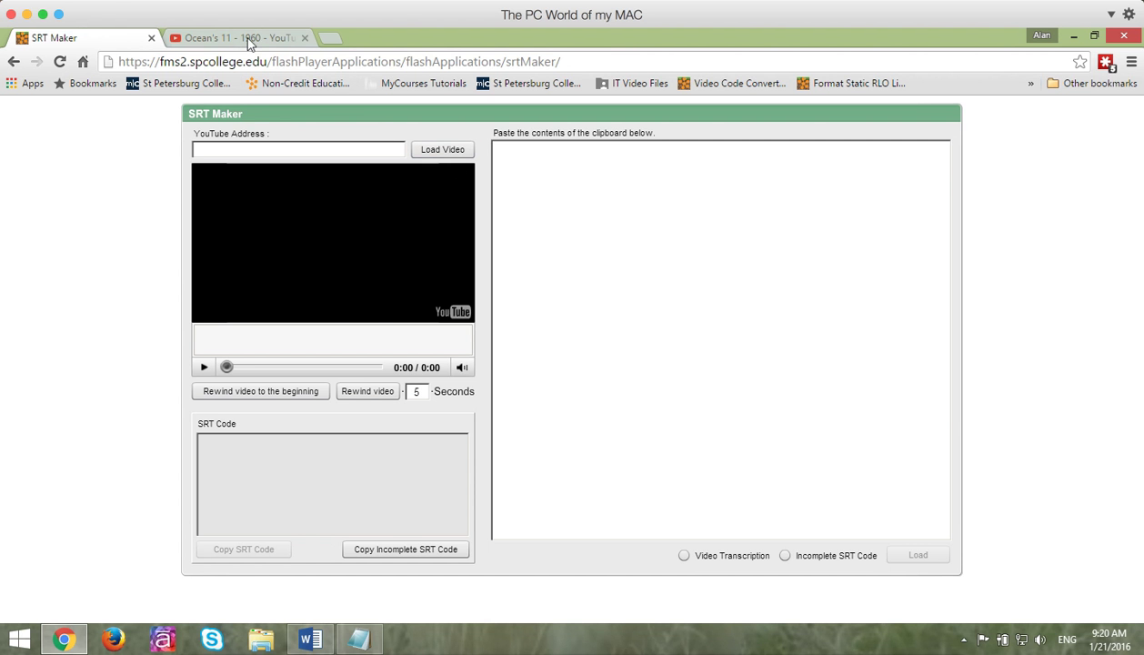
{"action": "left_click", "coordinate": [237, 37]}
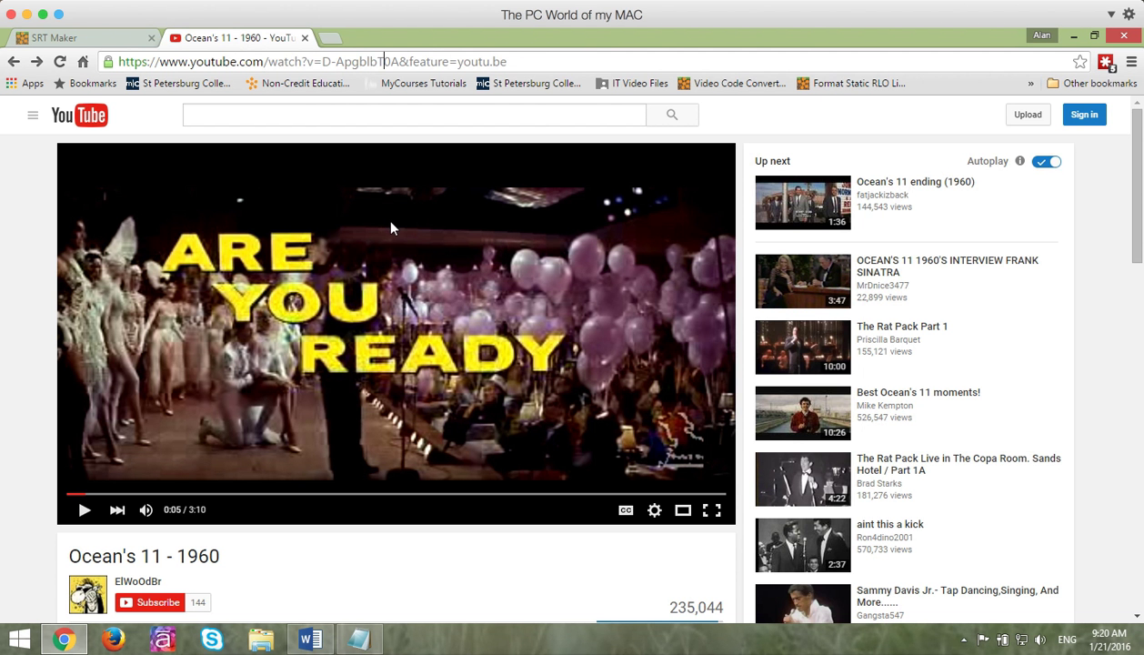
{"action": "mouse_move", "coordinate": [386, 249]}
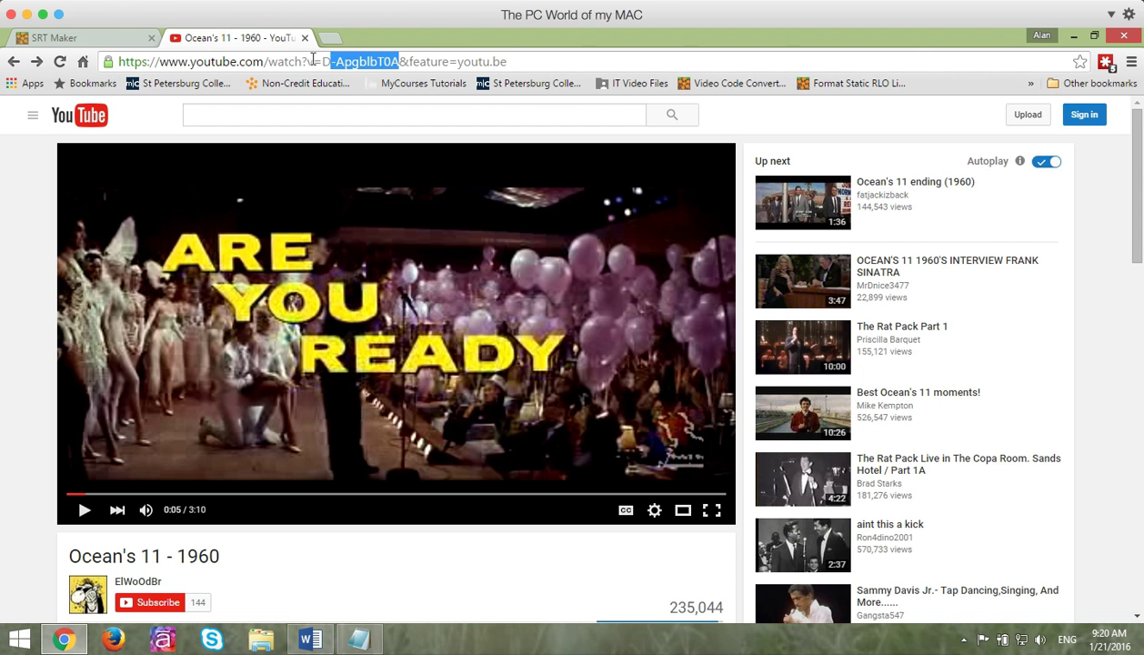
{"action": "left_click", "coordinate": [111, 61]}
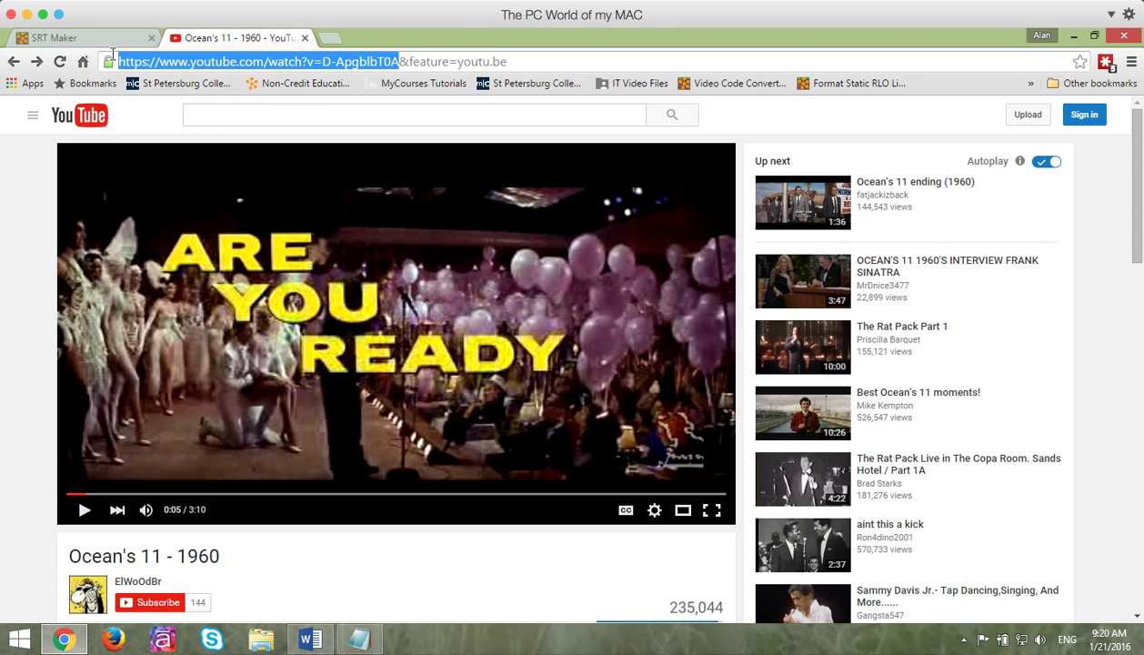
{"action": "mouse_move", "coordinate": [320, 62]}
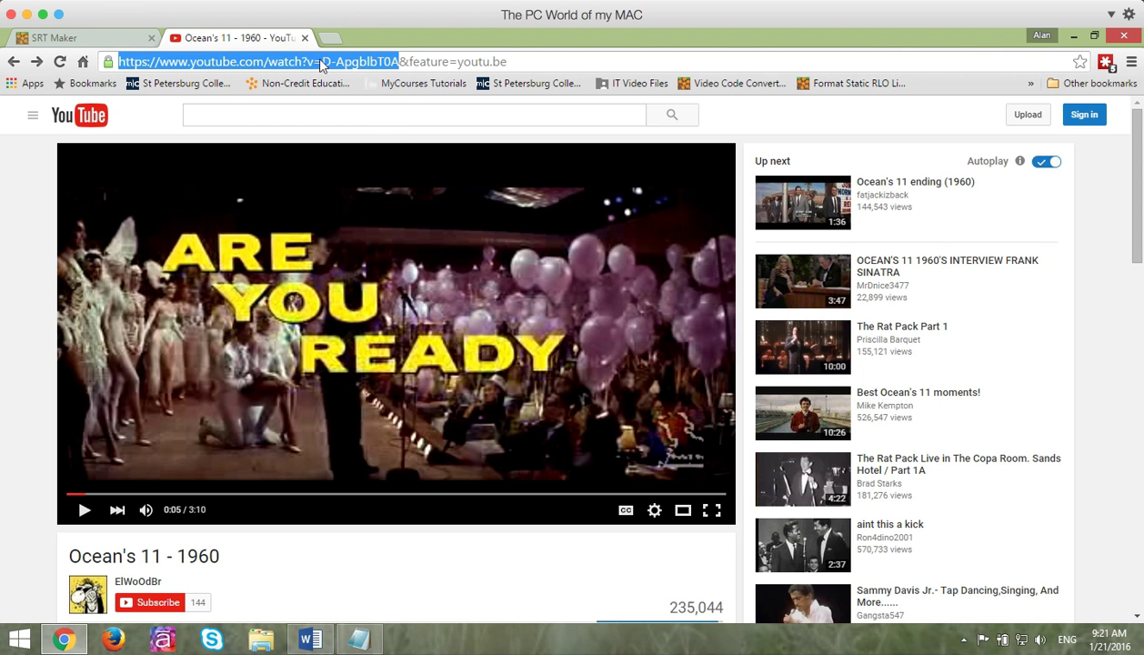
{"action": "right_click", "coordinate": [255, 61]}
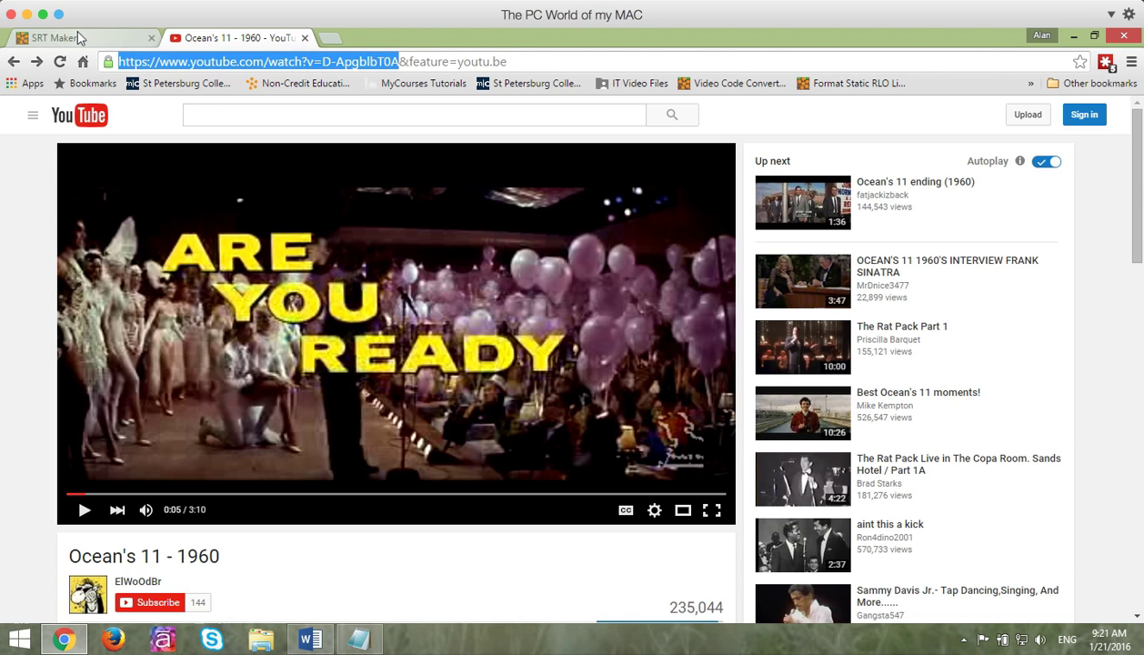
- Paste the Ocean's 11 YouTube address into SRT Maker and load the trailer
{"action": "left_click", "coordinate": [54, 38]}
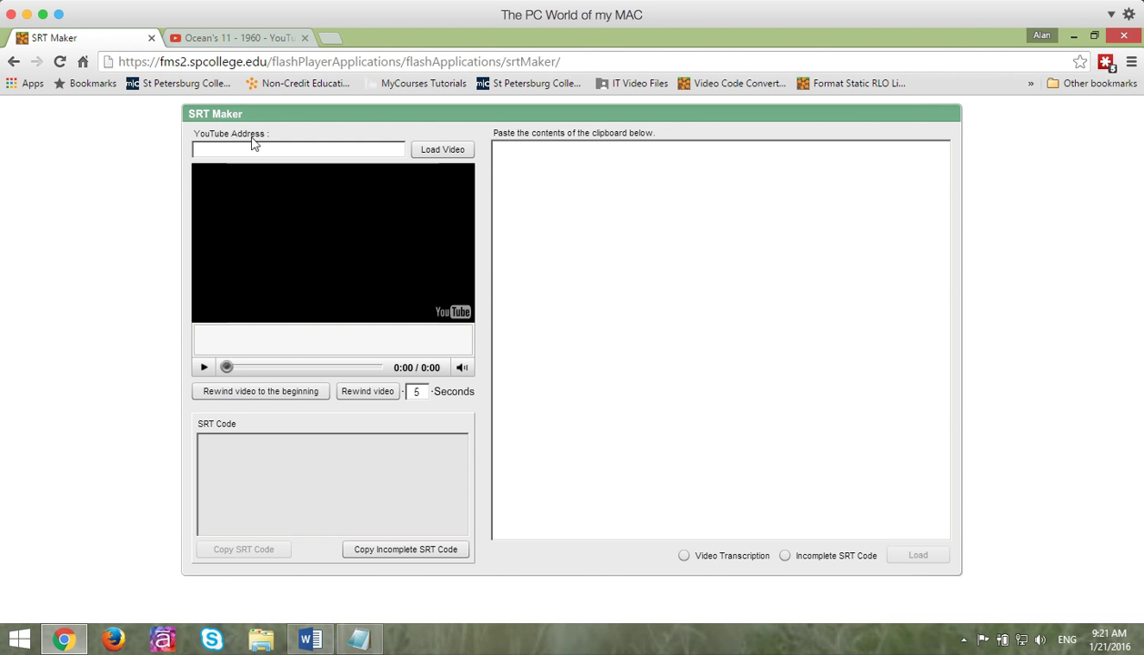
{"action": "left_click", "coordinate": [297, 149]}
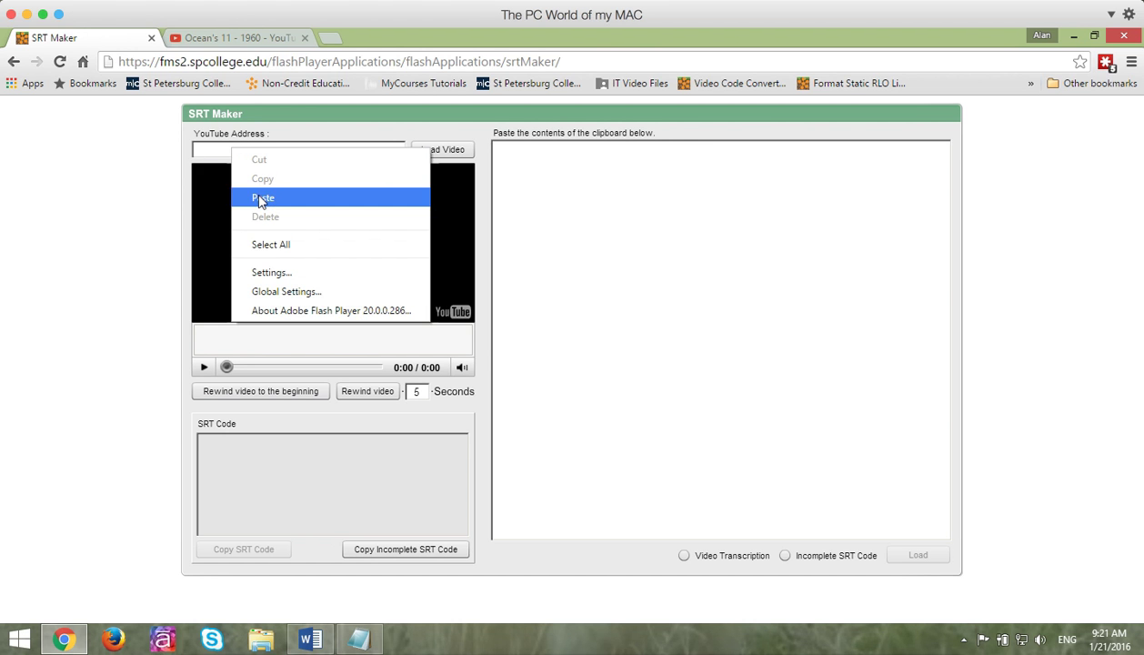
{"action": "left_click", "coordinate": [263, 197]}
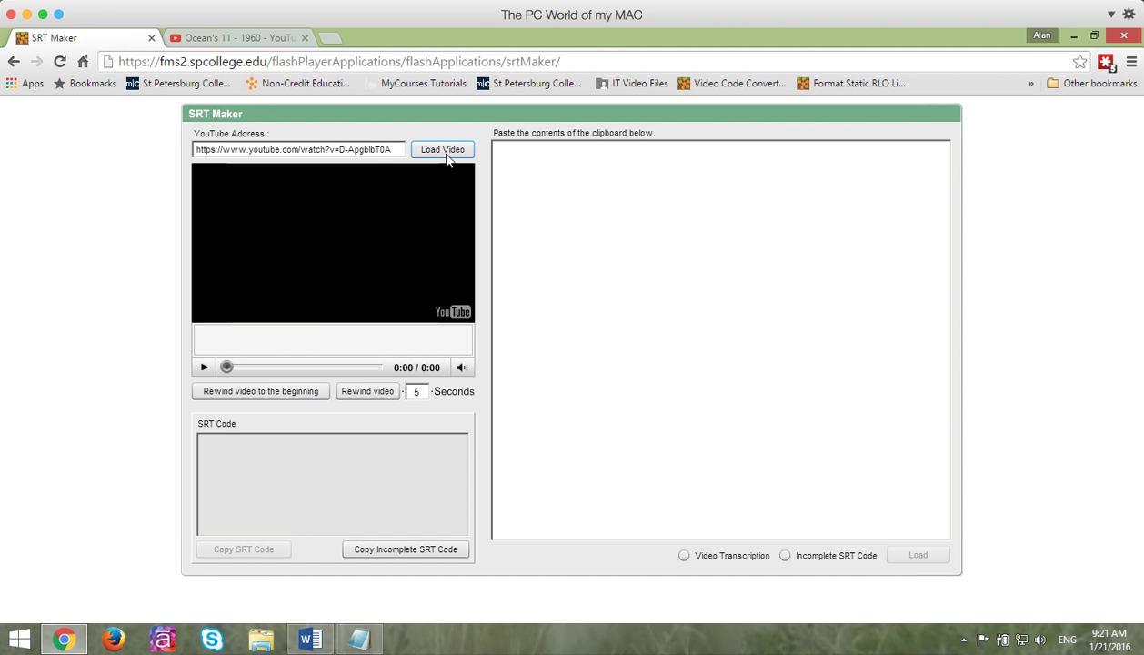
{"action": "left_click", "coordinate": [442, 149]}
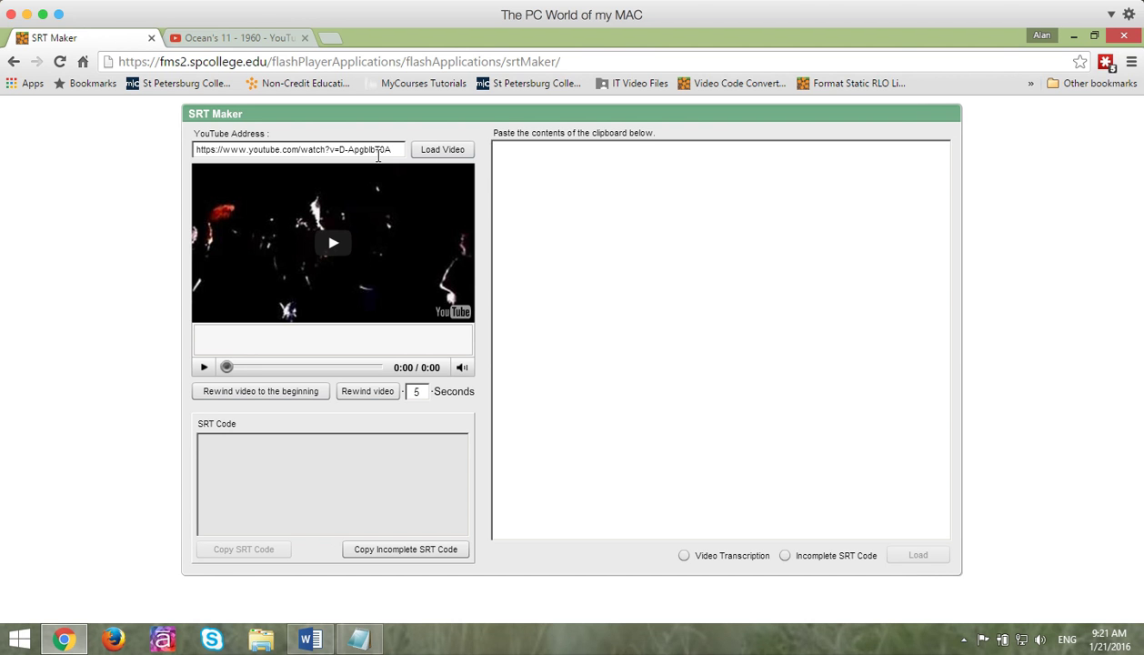
{"action": "mouse_move", "coordinate": [372, 199]}
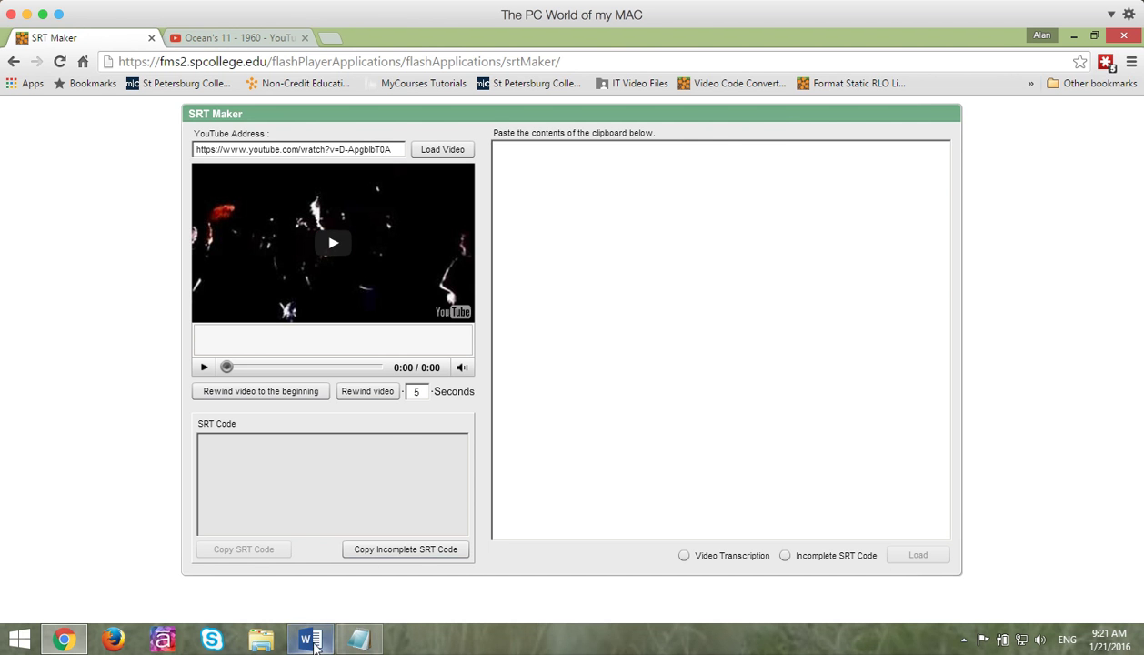
- Copy the full 112-word trailer transcript from the Word document
{"action": "left_click", "coordinate": [310, 637]}
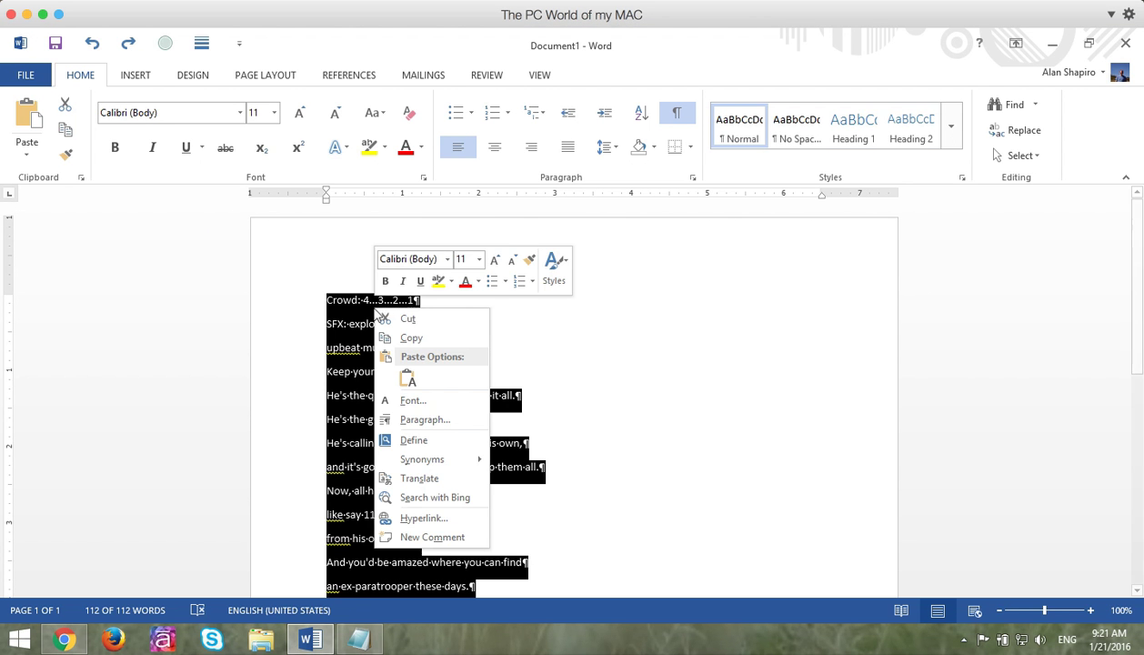
{"action": "left_click", "coordinate": [523, 375]}
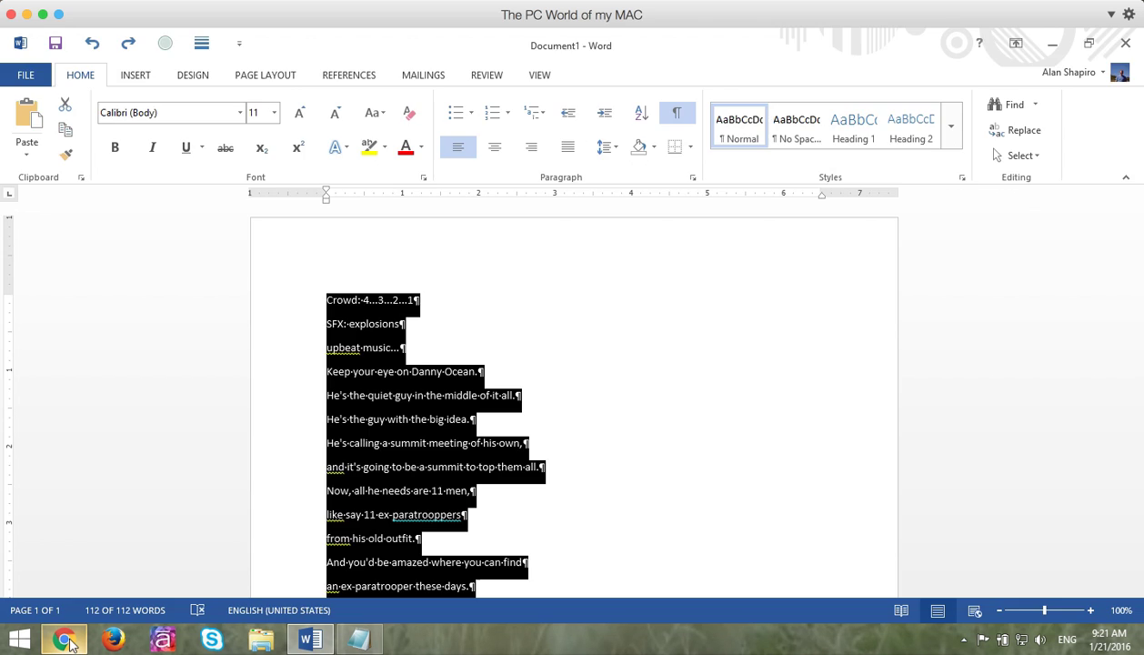
{"action": "left_click", "coordinate": [63, 638]}
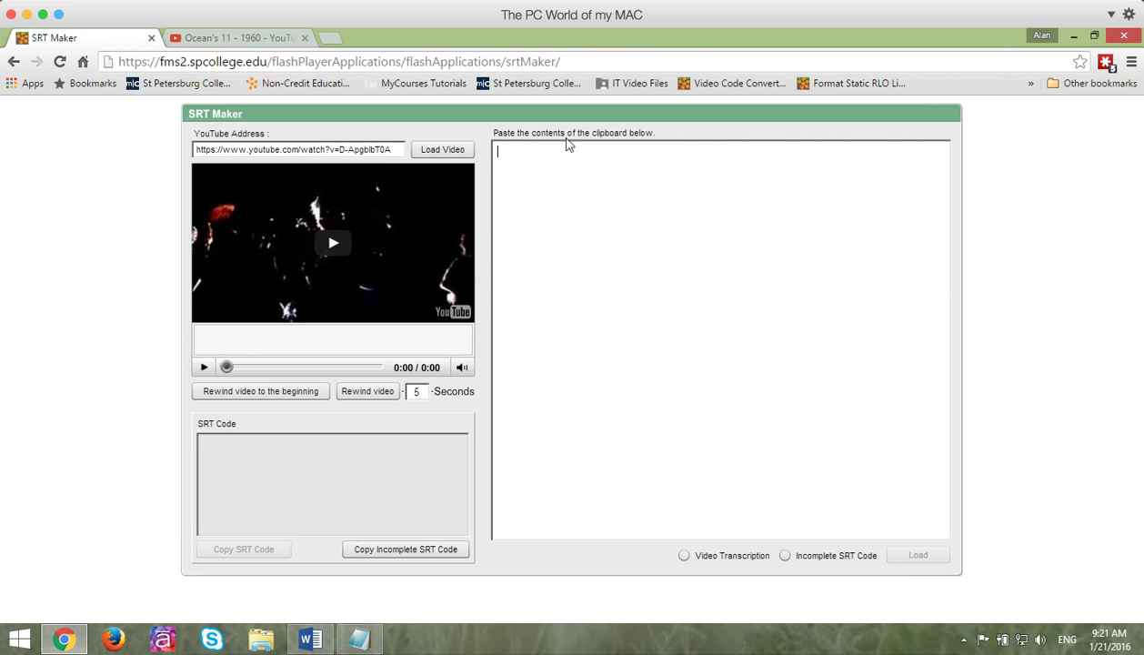
{"action": "mouse_move", "coordinate": [531, 158]}
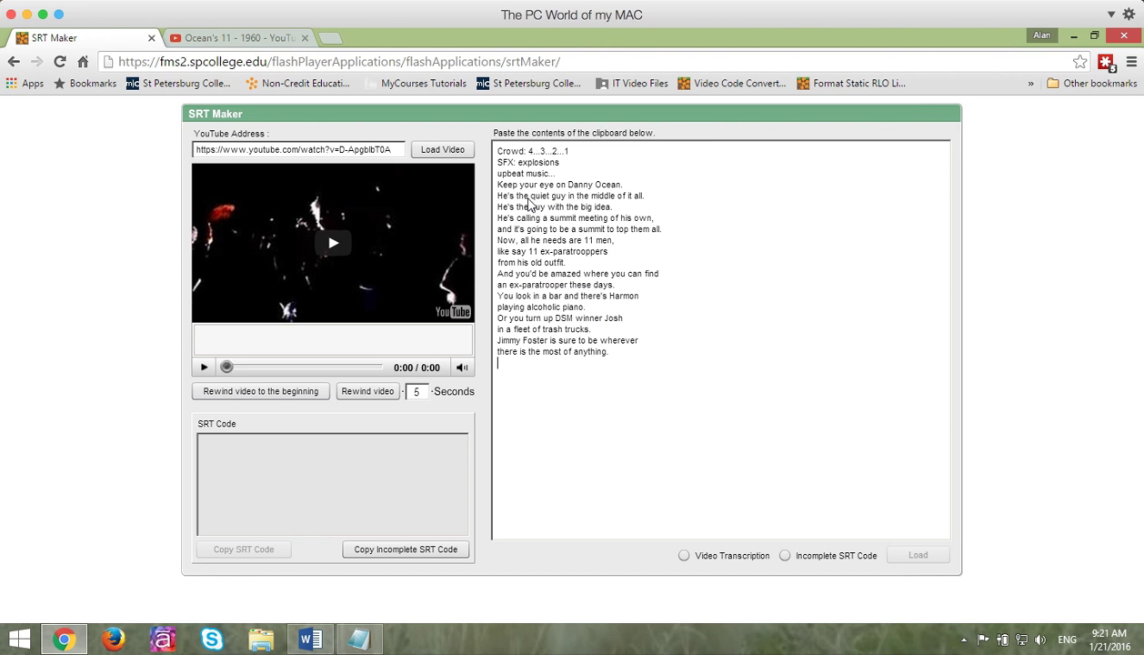
{"action": "left_click", "coordinate": [683, 555]}
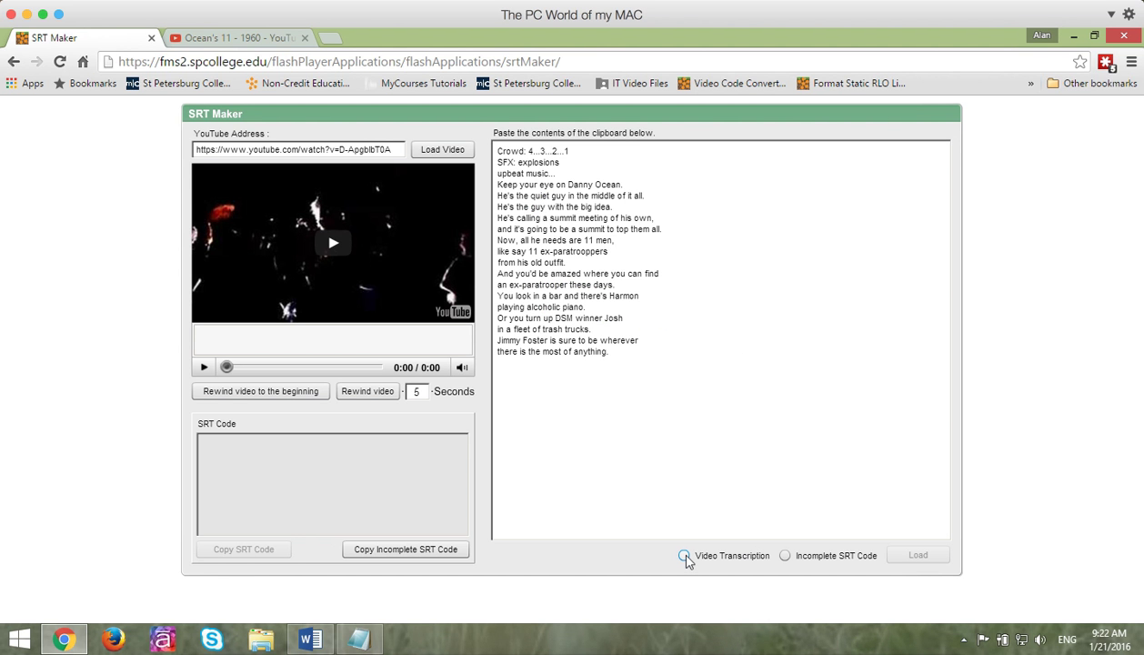
{"action": "left_click", "coordinate": [683, 555]}
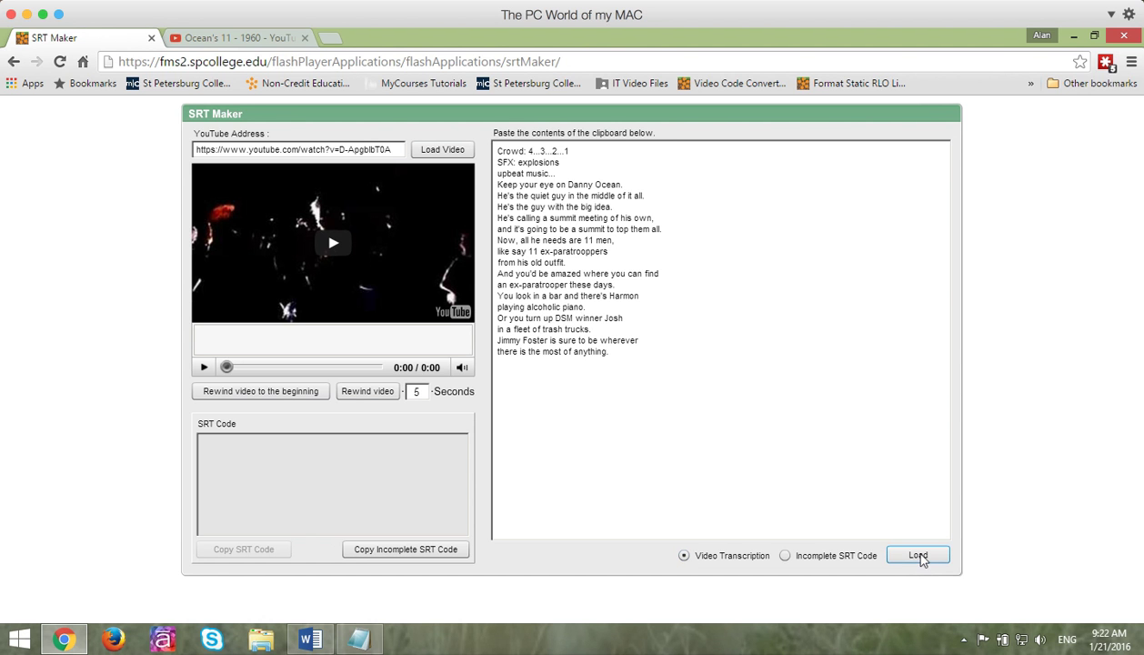
{"action": "left_click", "coordinate": [917, 554]}
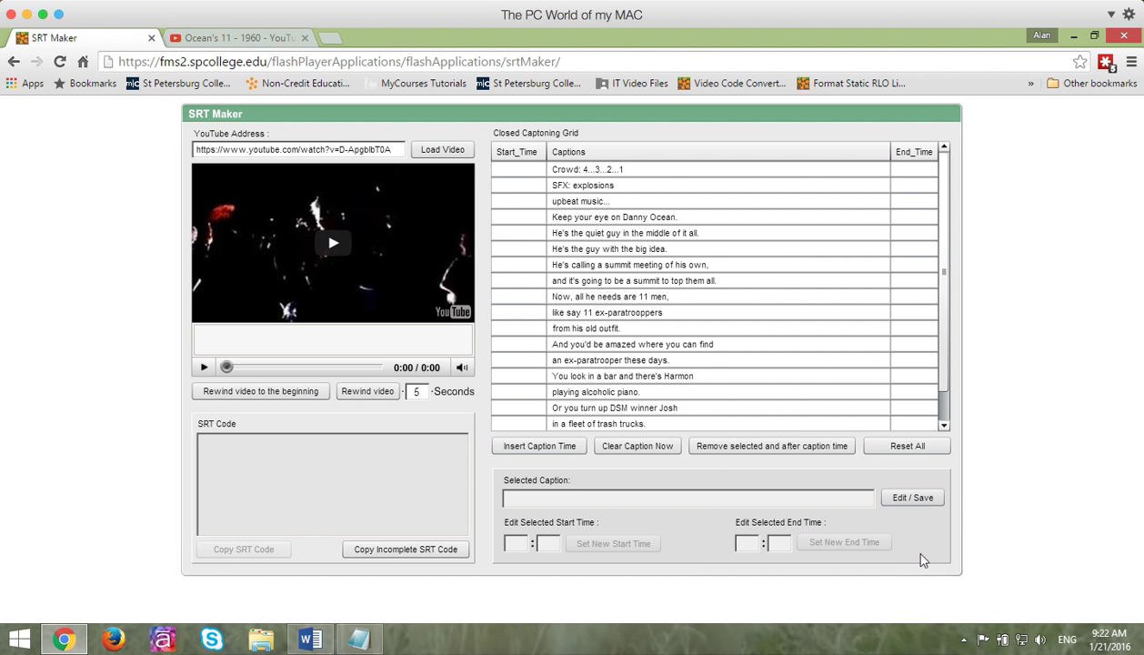
{"action": "mouse_move", "coordinate": [612, 199]}
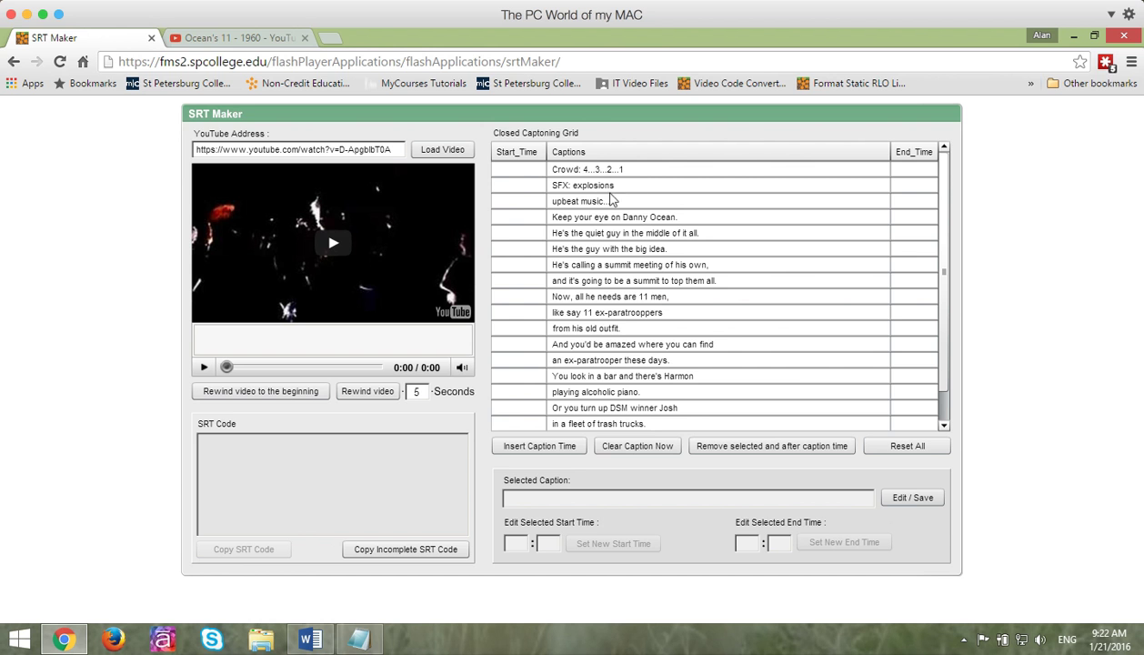
{"action": "mouse_move", "coordinate": [592, 423]}
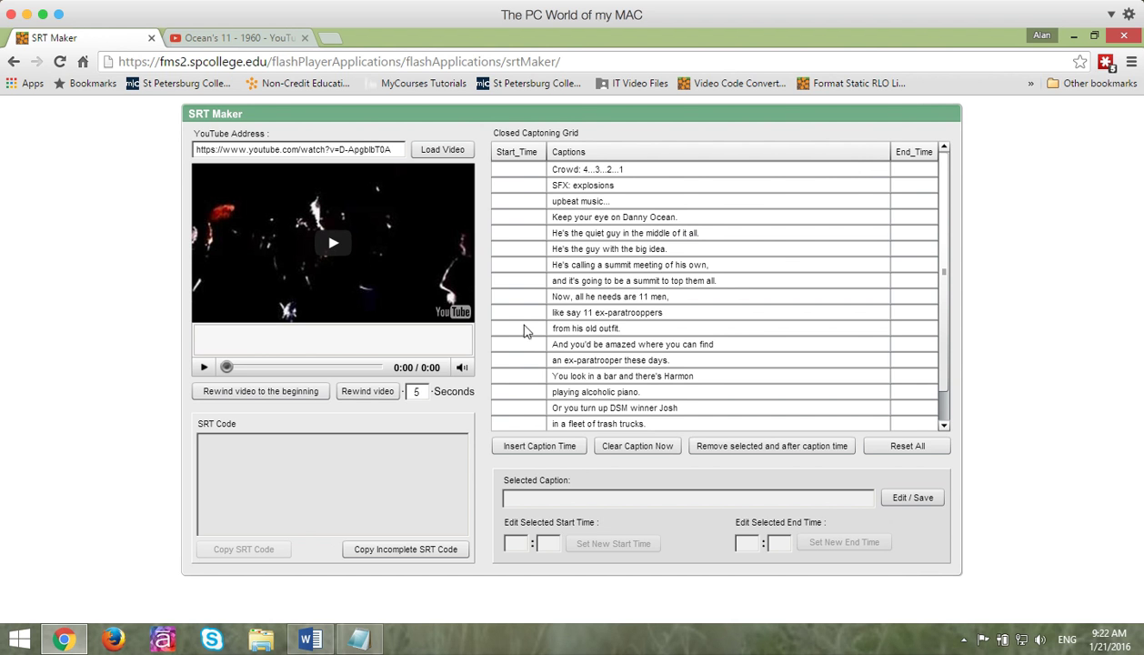
{"action": "mouse_move", "coordinate": [208, 375]}
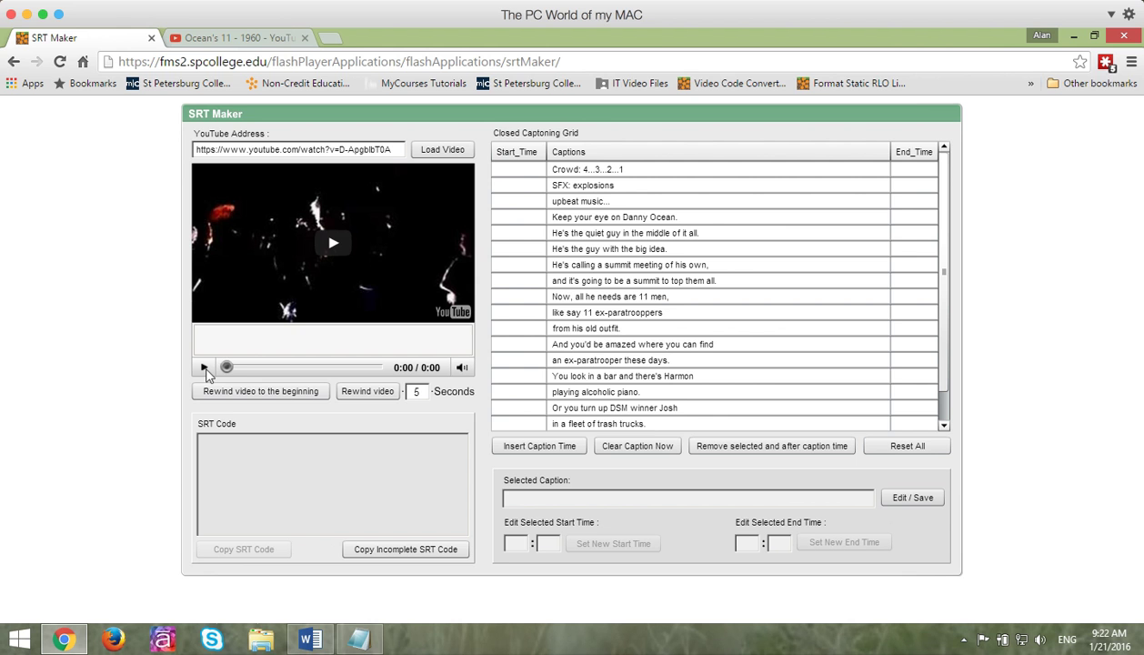
{"action": "mouse_move", "coordinate": [490, 445]}
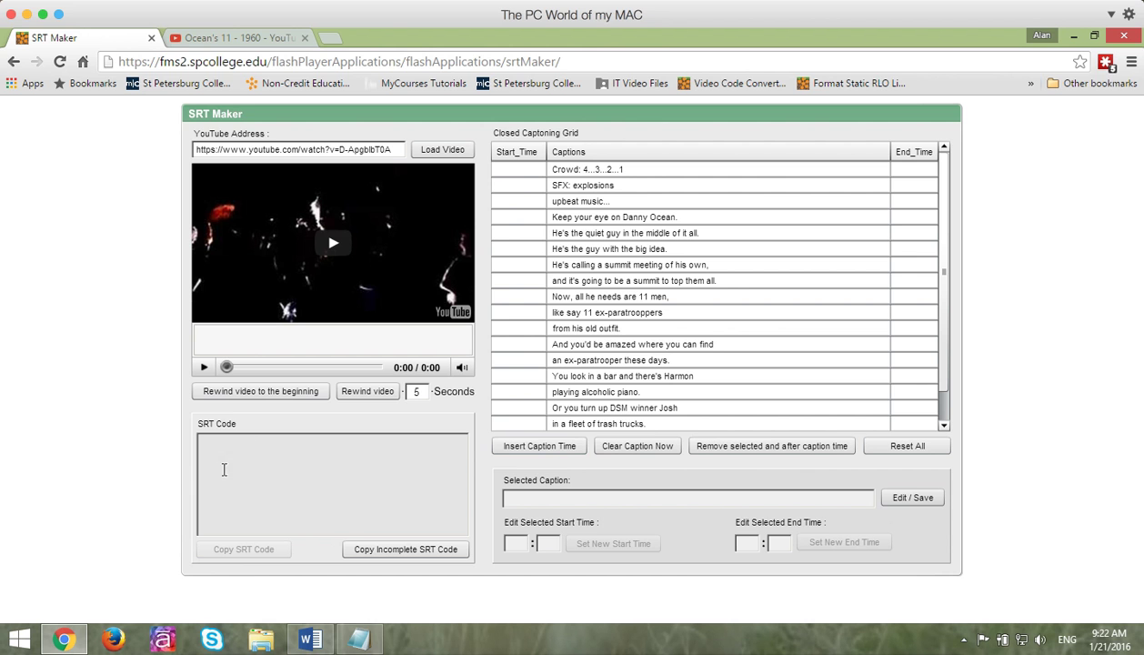
{"action": "mouse_move", "coordinate": [219, 441]}
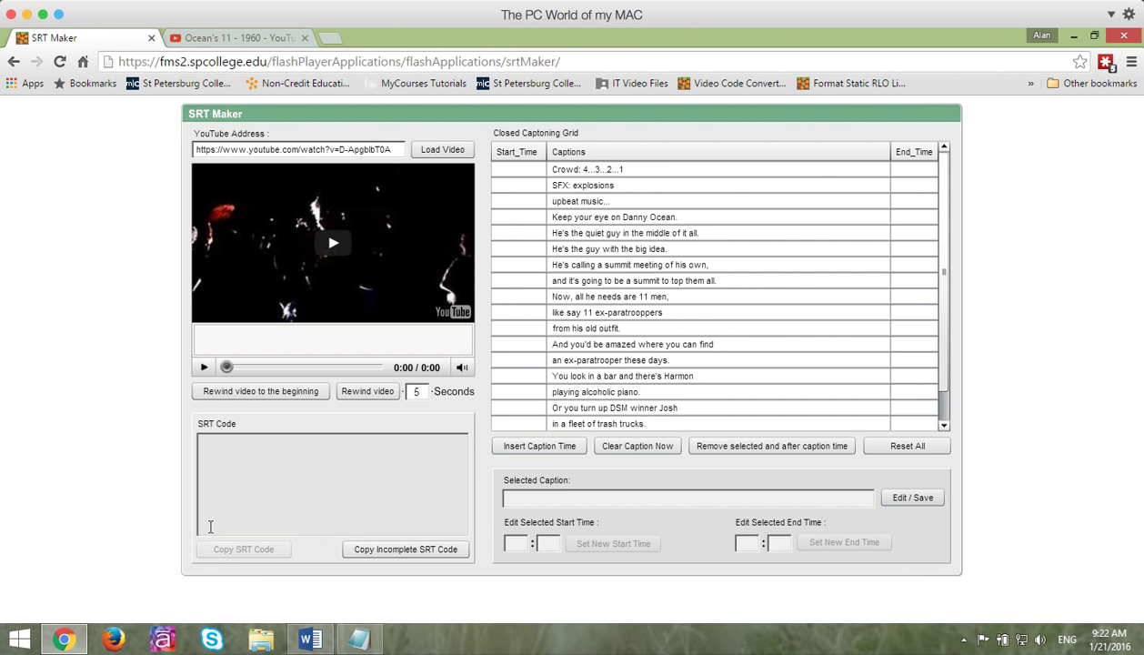
{"action": "mouse_move", "coordinate": [216, 479]}
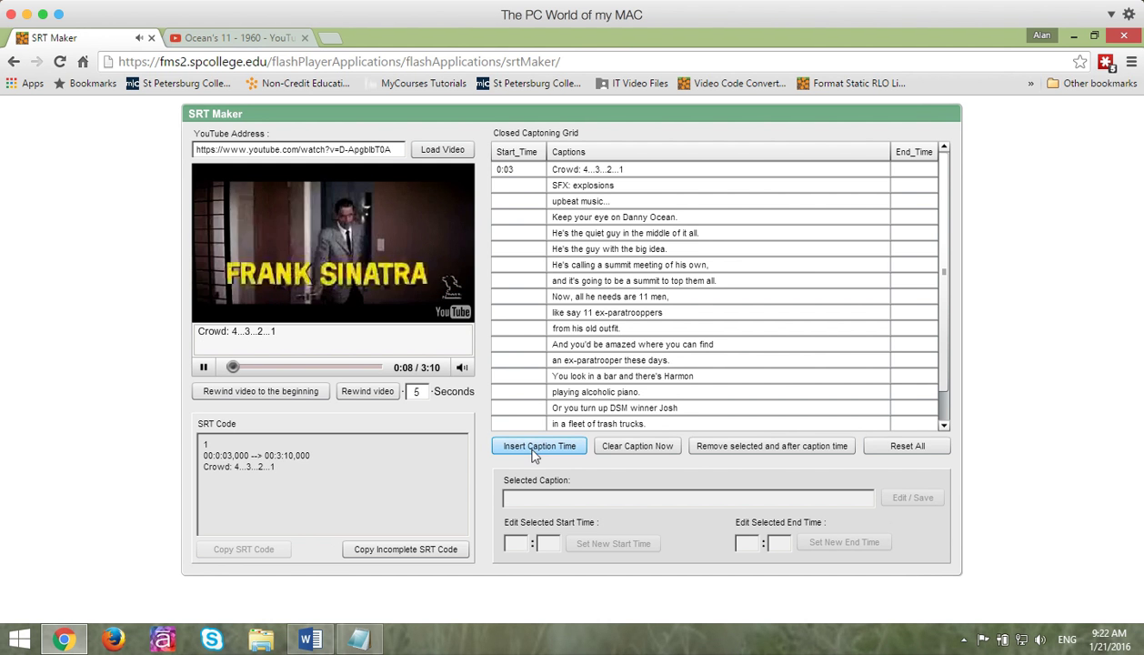
- Mark caption start and end times while the trailer plays, including 'Keep your eye on Danny Ocean'
{"action": "left_click", "coordinate": [538, 445]}
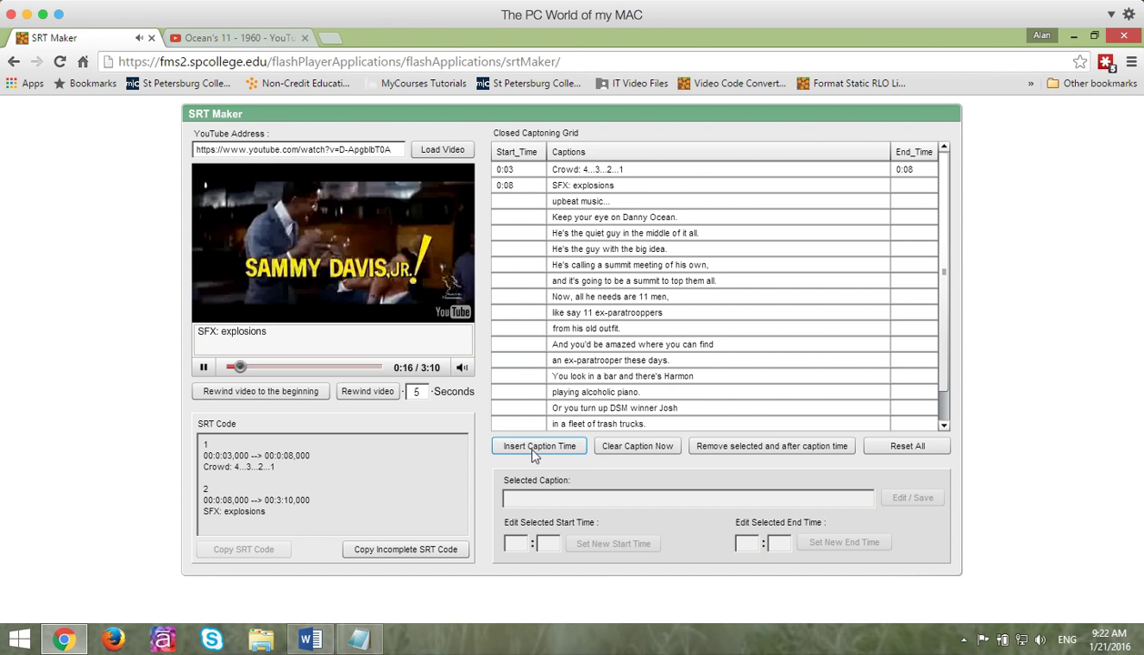
{"action": "left_click", "coordinate": [538, 446]}
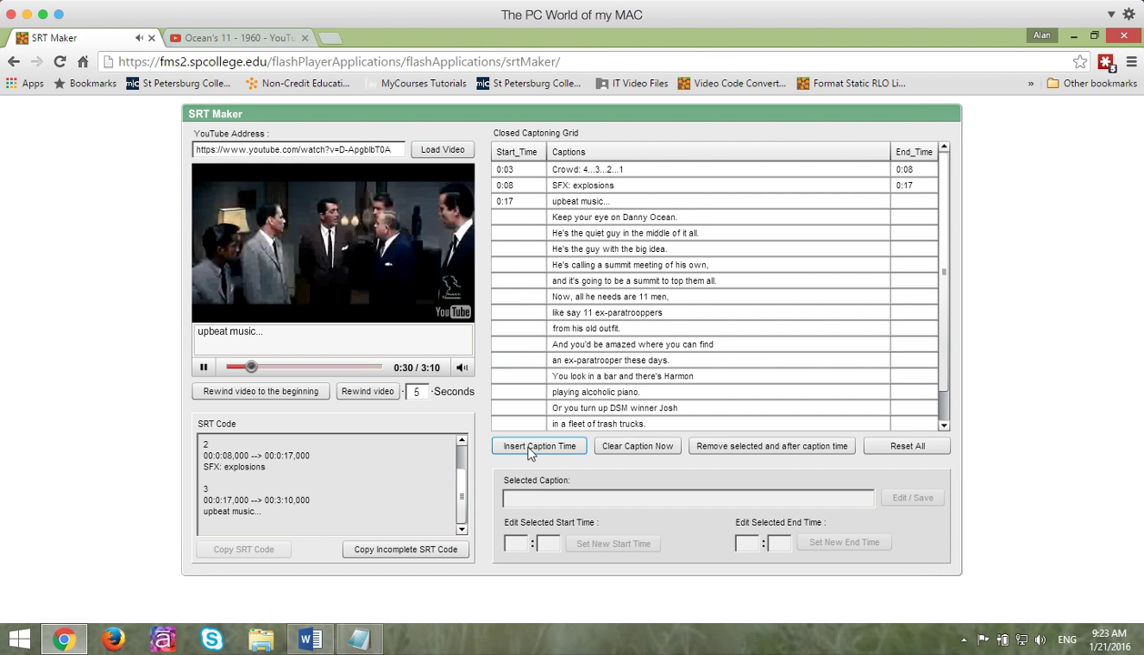
{"action": "left_click", "coordinate": [538, 445]}
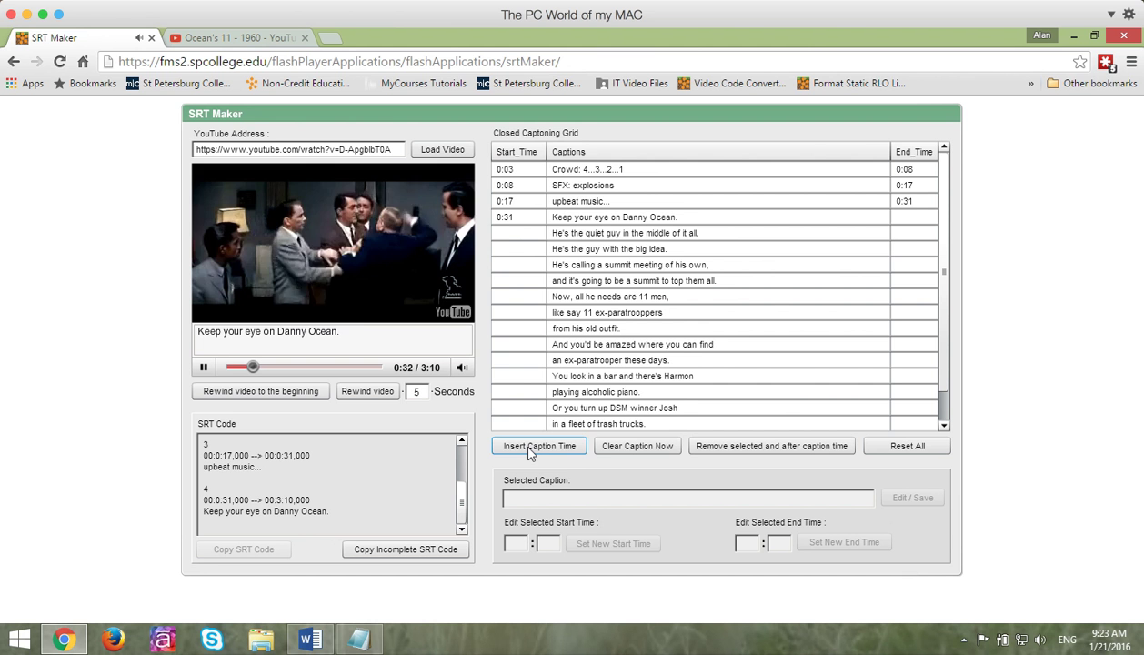
{"action": "left_click", "coordinate": [538, 446]}
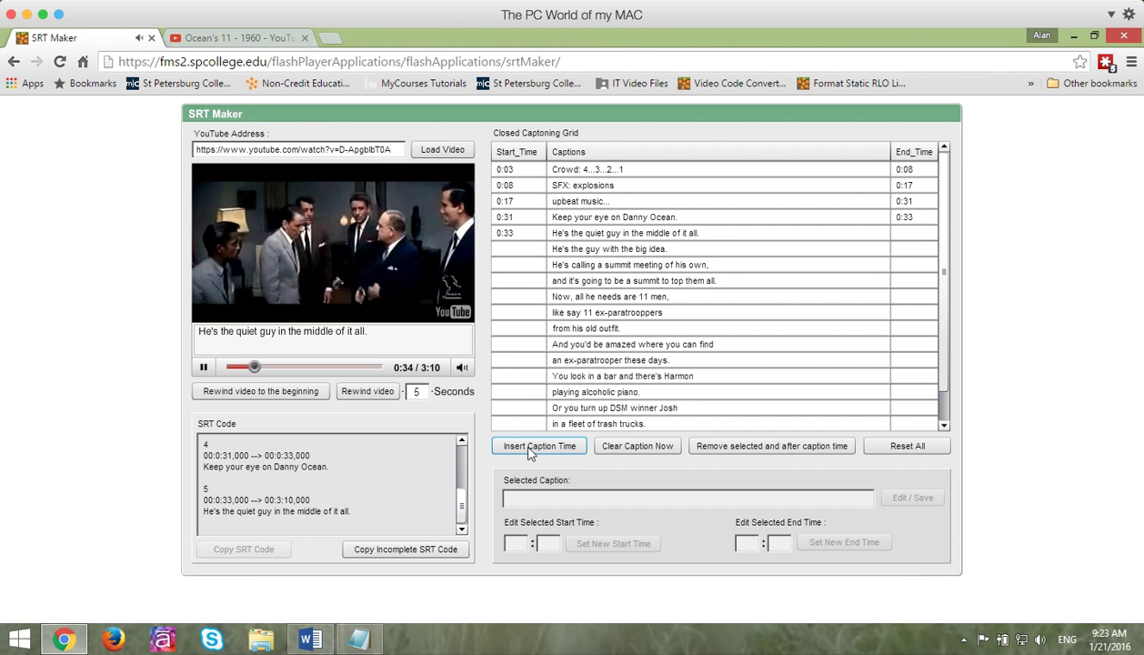
{"action": "left_click", "coordinate": [203, 366]}
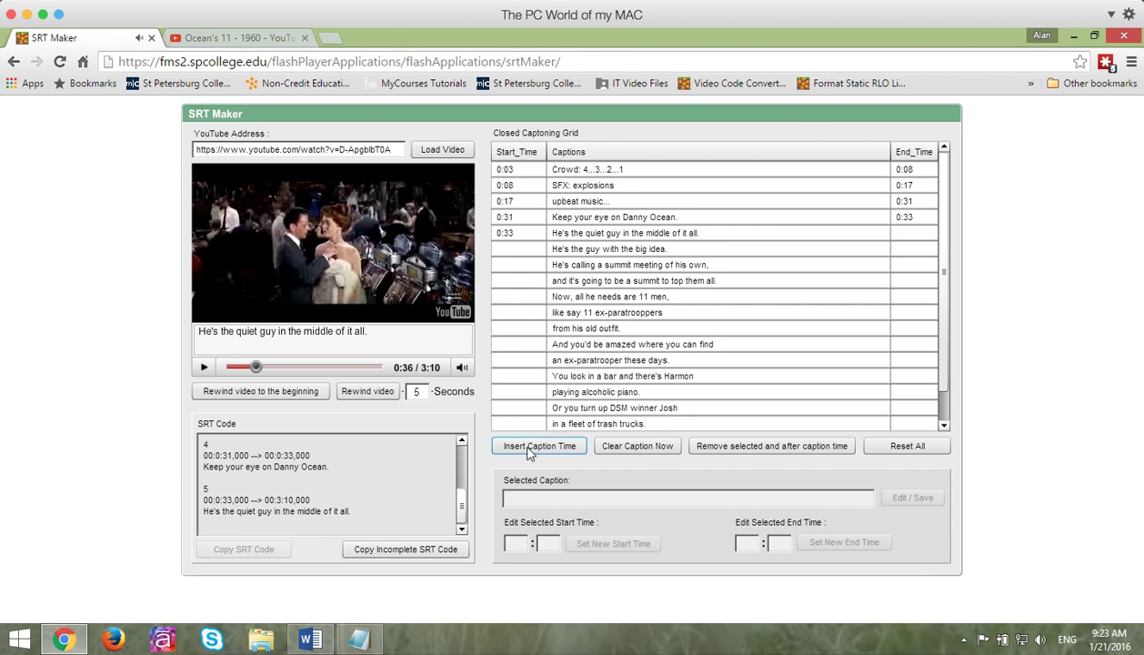
{"action": "left_click", "coordinate": [538, 445]}
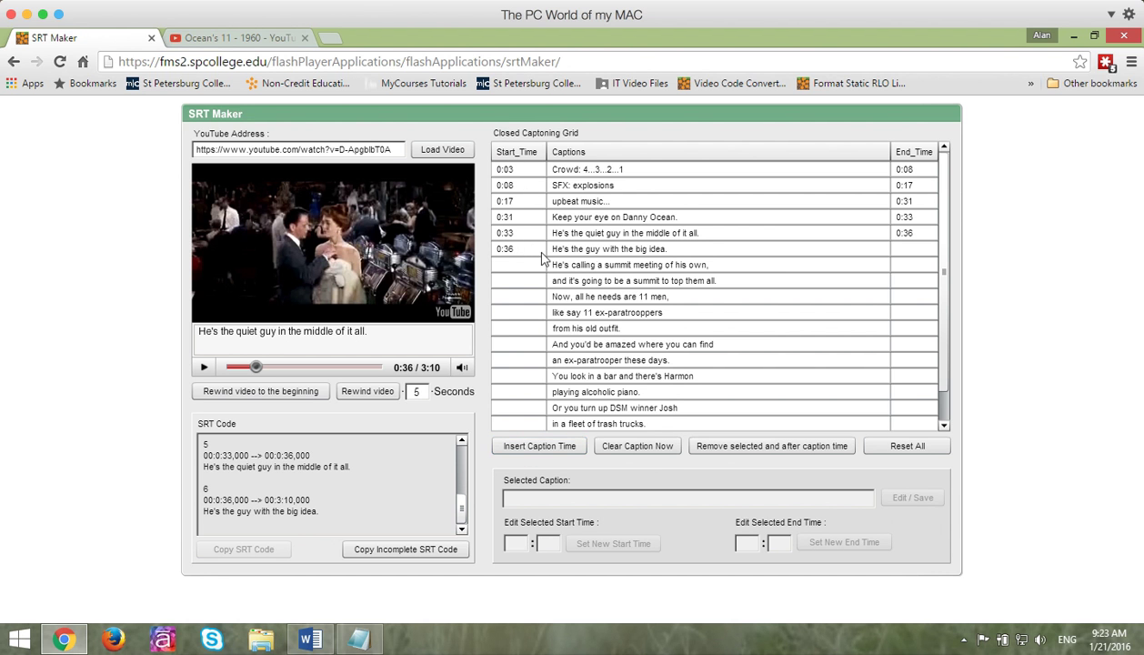
{"action": "mouse_move", "coordinate": [471, 469]}
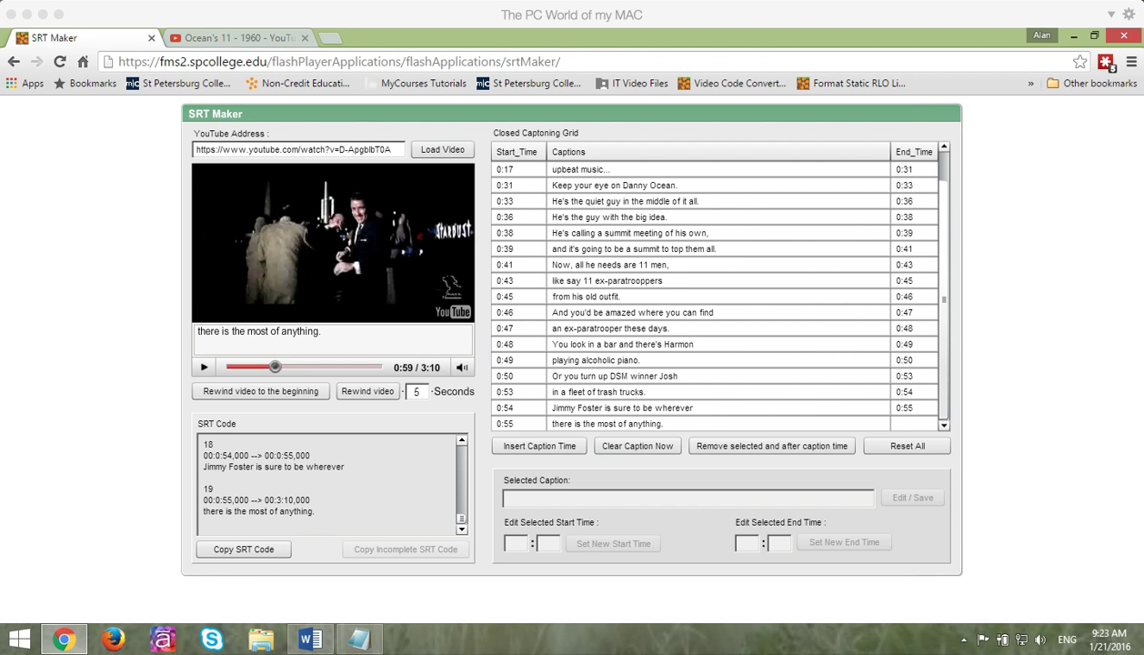
{"action": "mouse_move", "coordinate": [533, 370]}
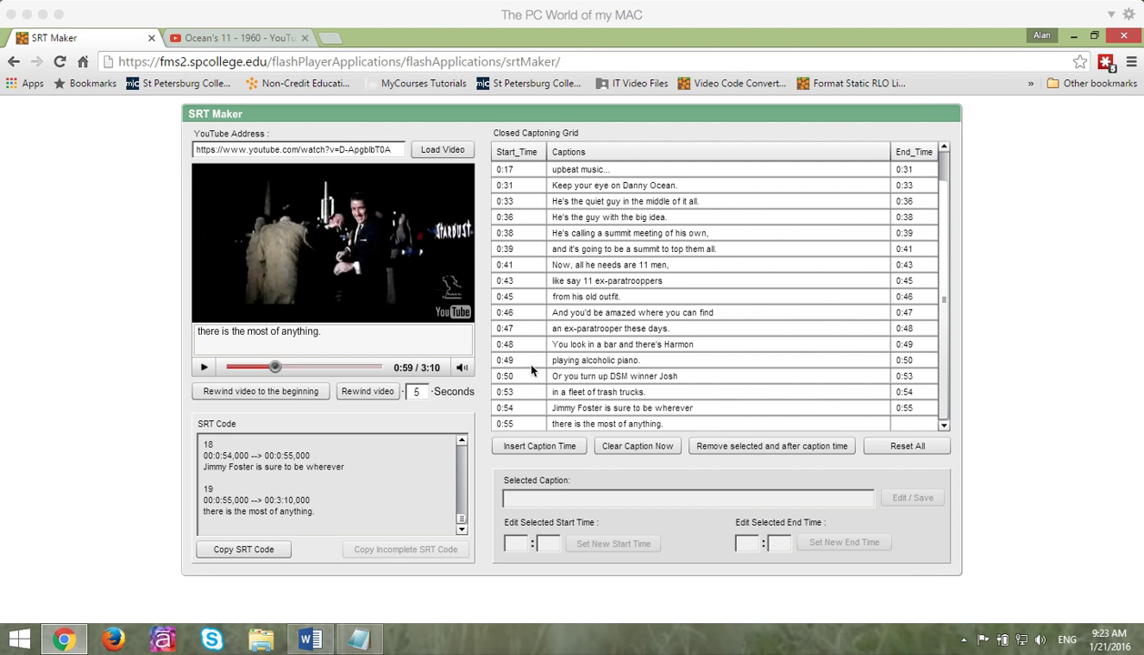
{"action": "mouse_move", "coordinate": [352, 537]}
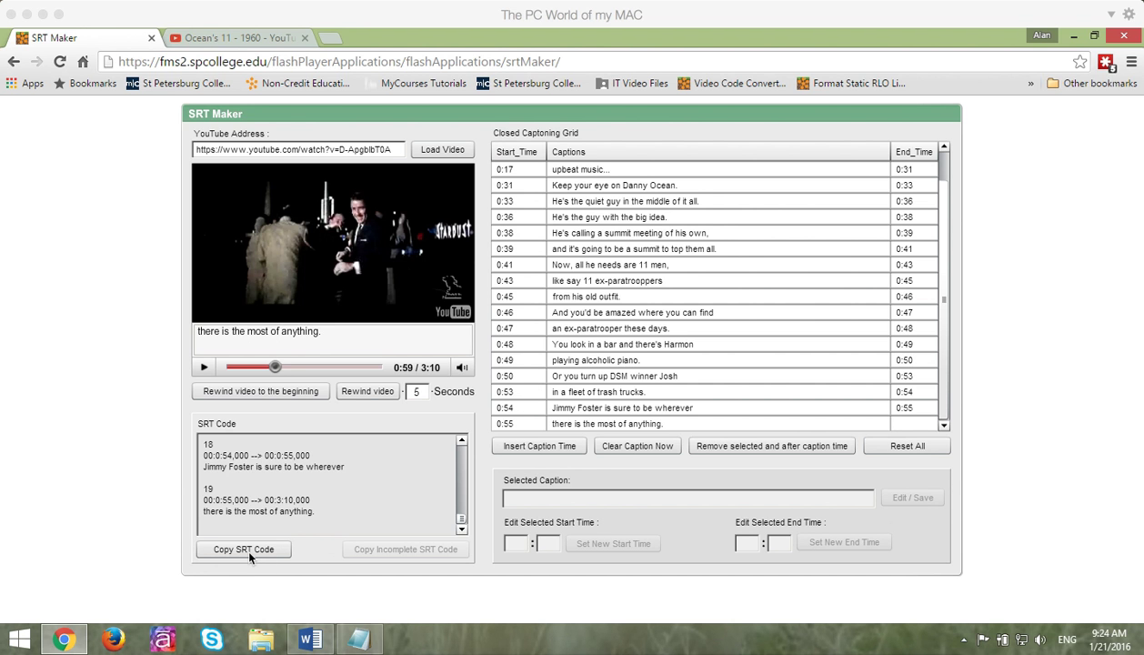
- Copy the SRT code for all 19 timed captions
{"action": "left_click", "coordinate": [243, 548]}
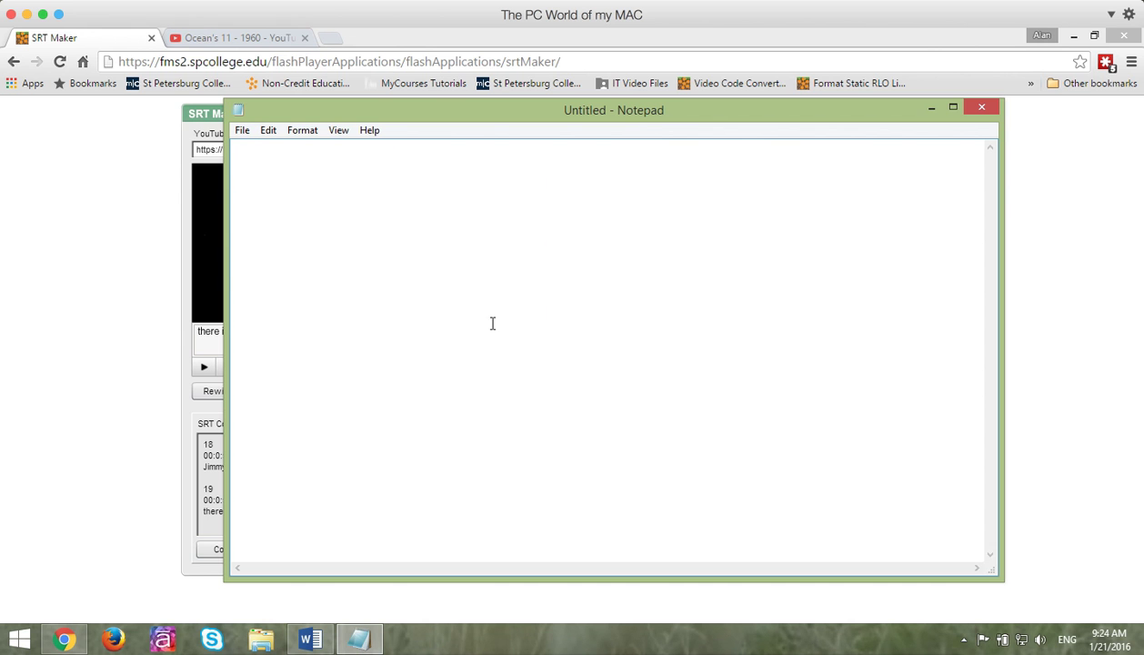
- Paste the SRT caption code into a new Notepad note and turn on Word Wrap
{"action": "right_click", "coordinate": [369, 177]}
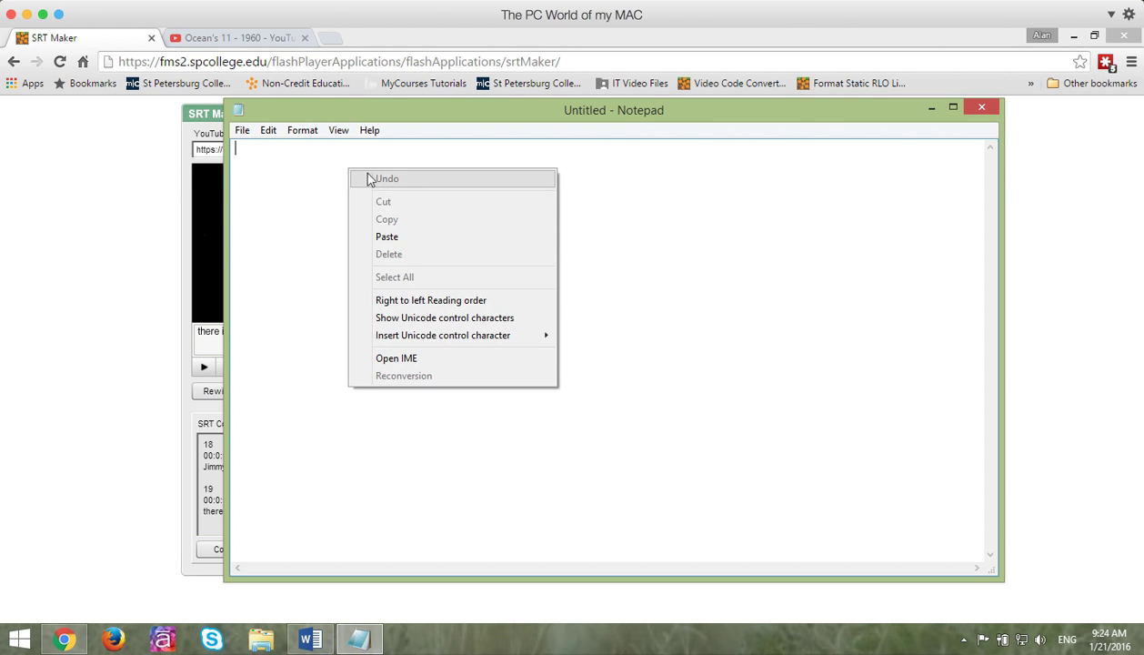
{"action": "left_click", "coordinate": [386, 236]}
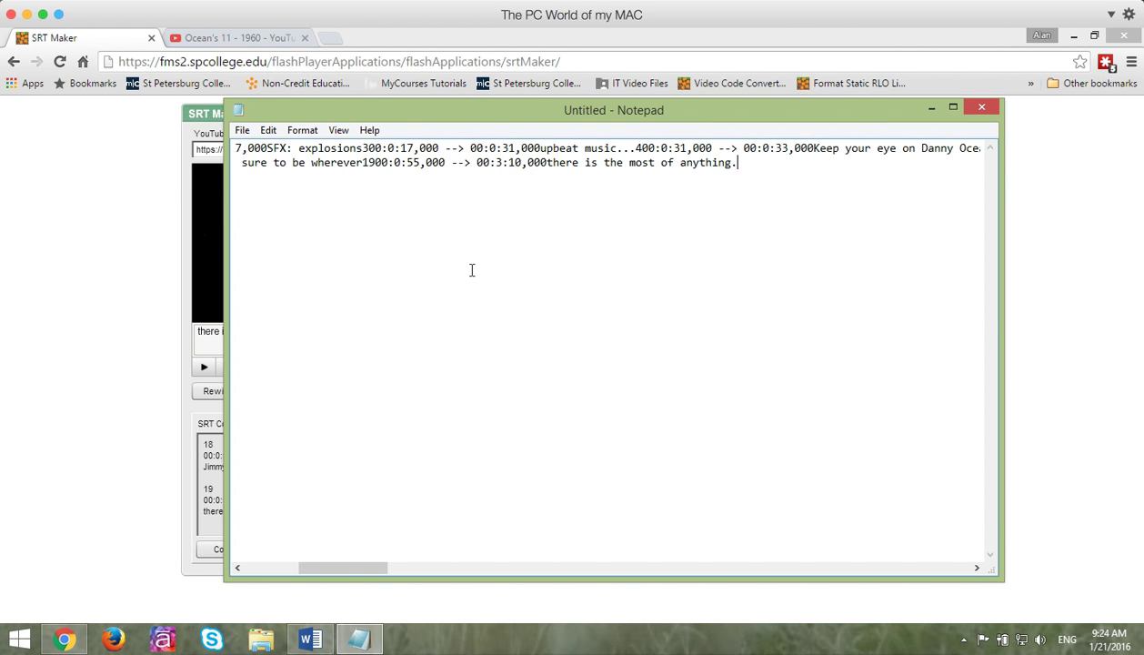
{"action": "left_click", "coordinate": [339, 130]}
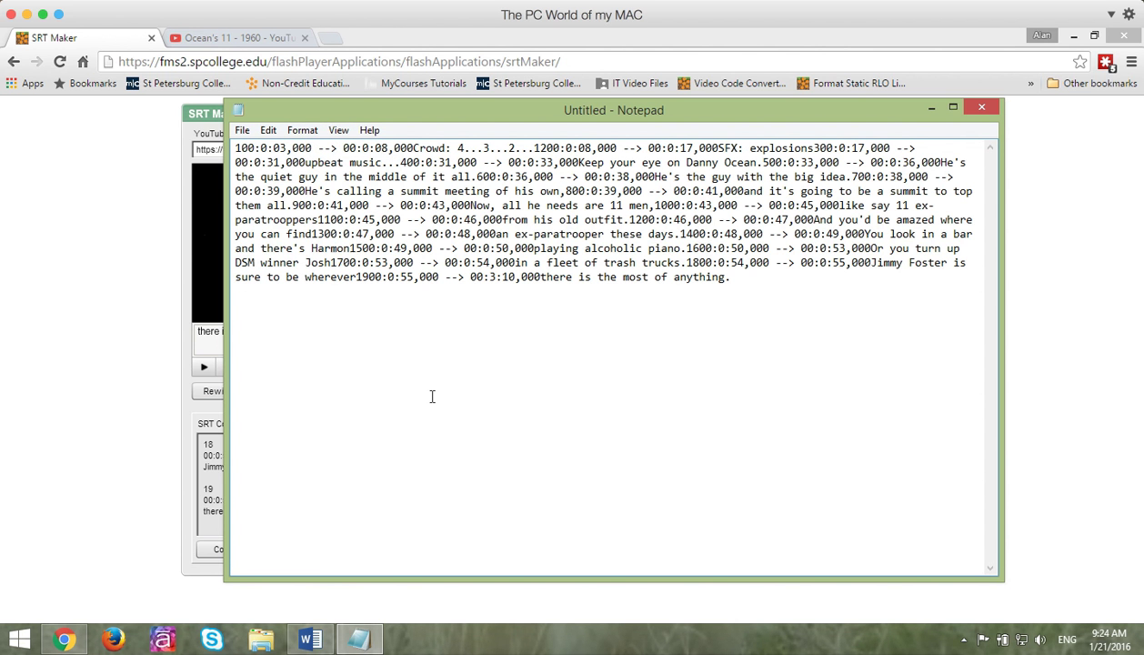
{"action": "left_click", "coordinate": [242, 130]}
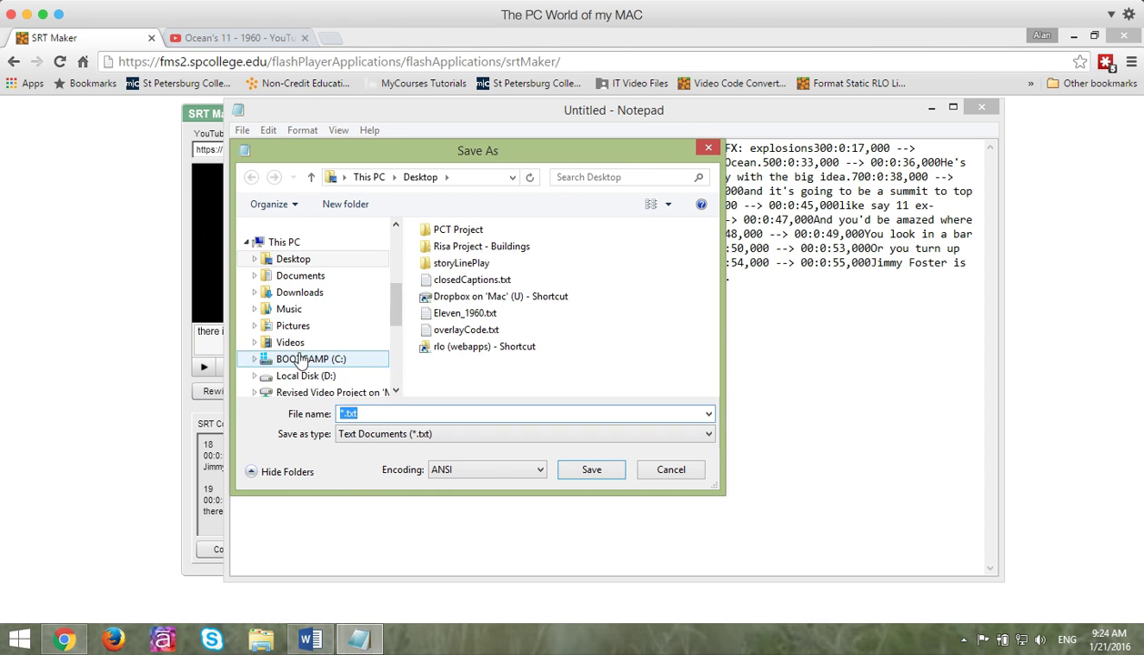
- Save the note to the Desktop as closedCC.txt
{"action": "left_click", "coordinate": [293, 259]}
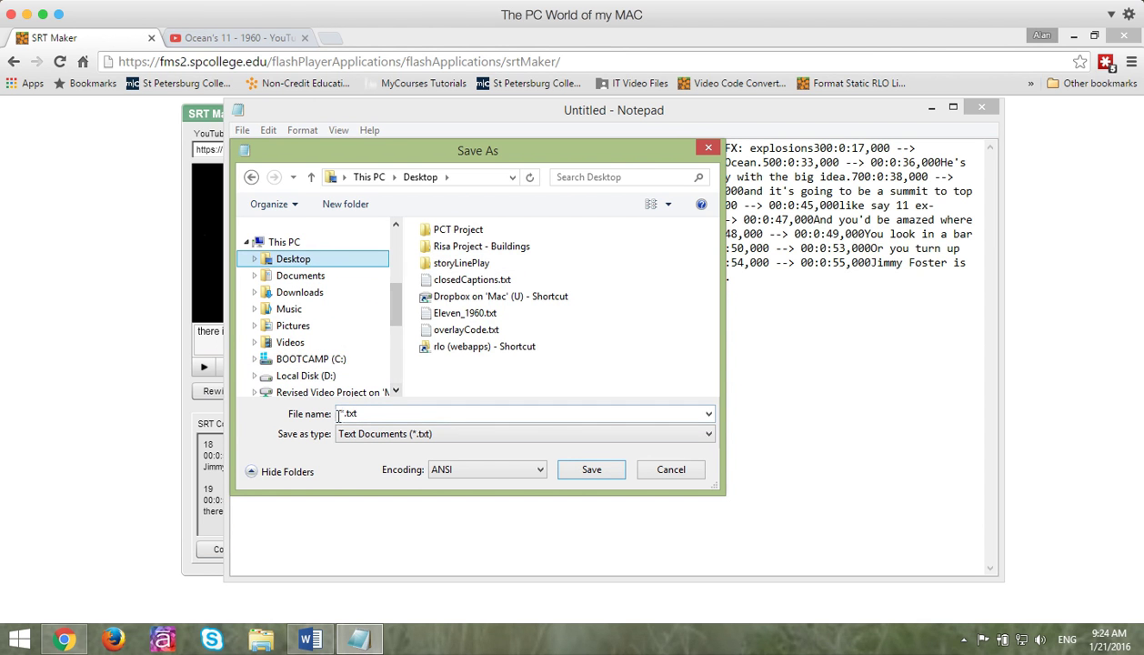
{"action": "left_click", "coordinate": [523, 413]}
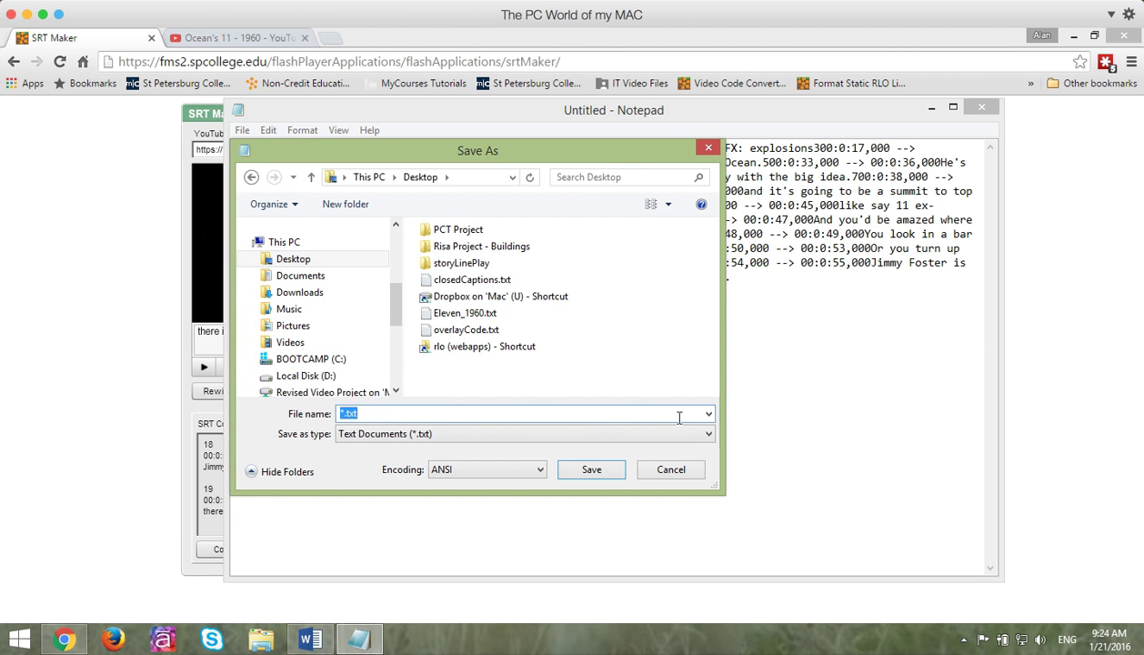
{"action": "type", "text": "closedCC"}
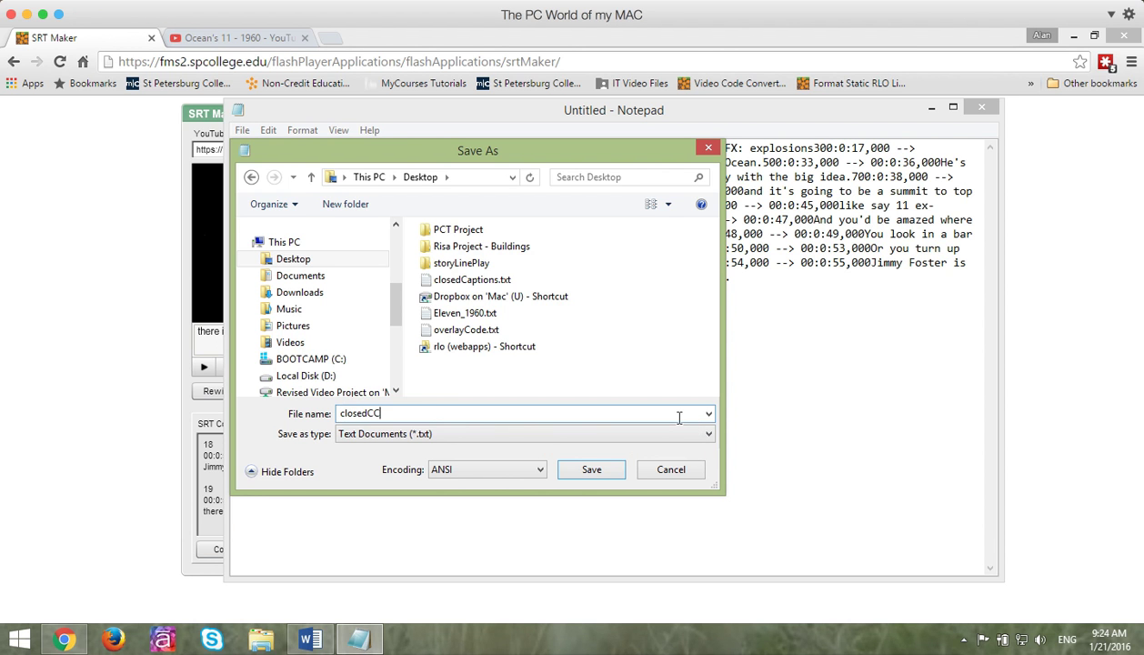
{"action": "left_click", "coordinate": [591, 470]}
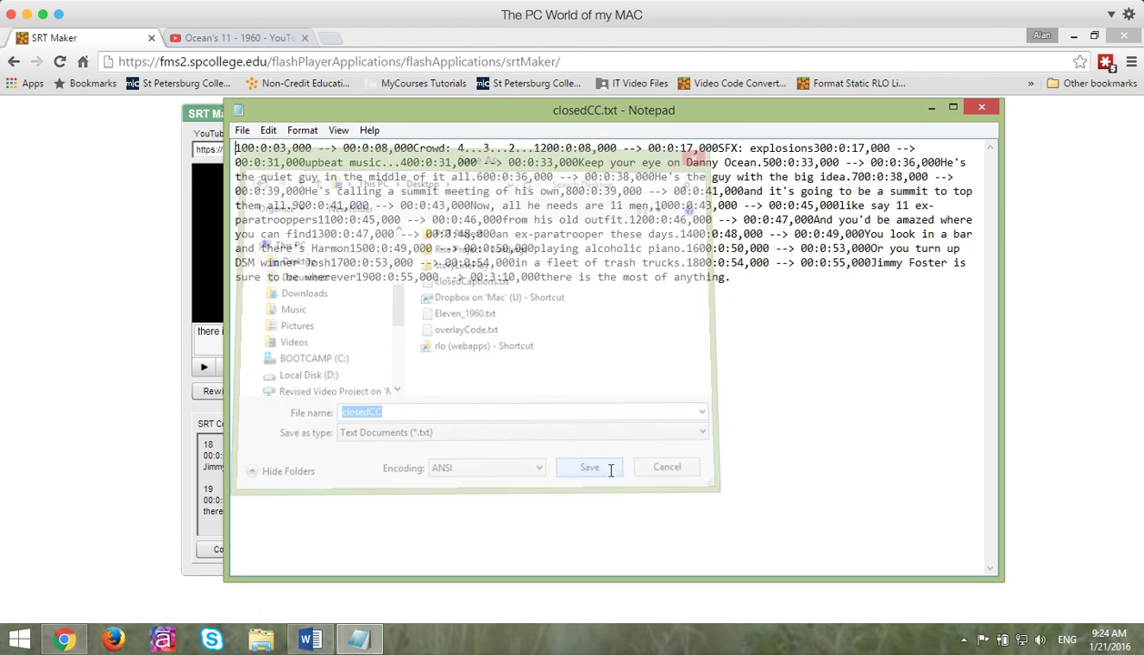
{"action": "left_click", "coordinate": [589, 467]}
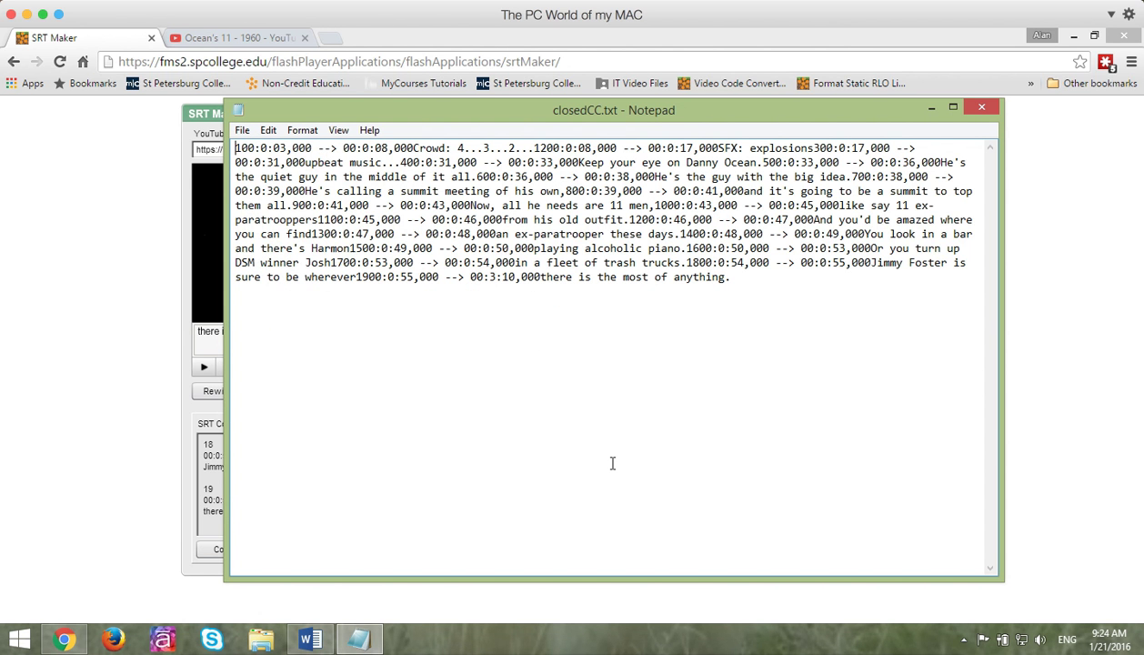